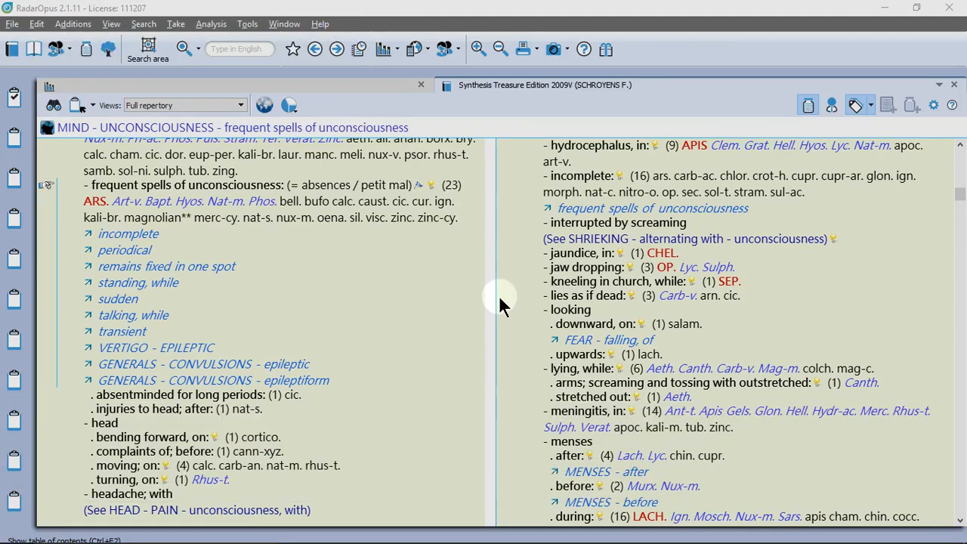
{"action": "mouse_move", "coordinate": [491, 294]}
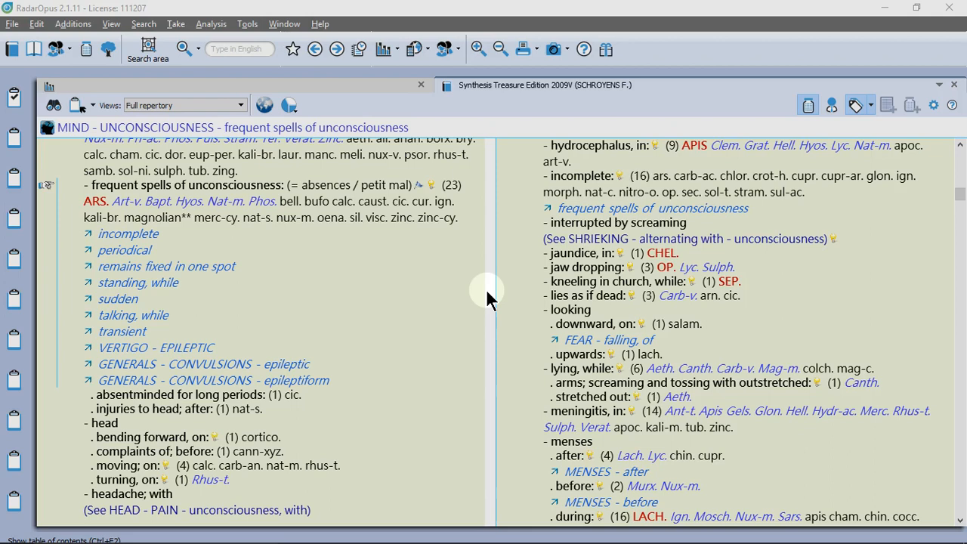
{"action": "mouse_move", "coordinate": [423, 306]}
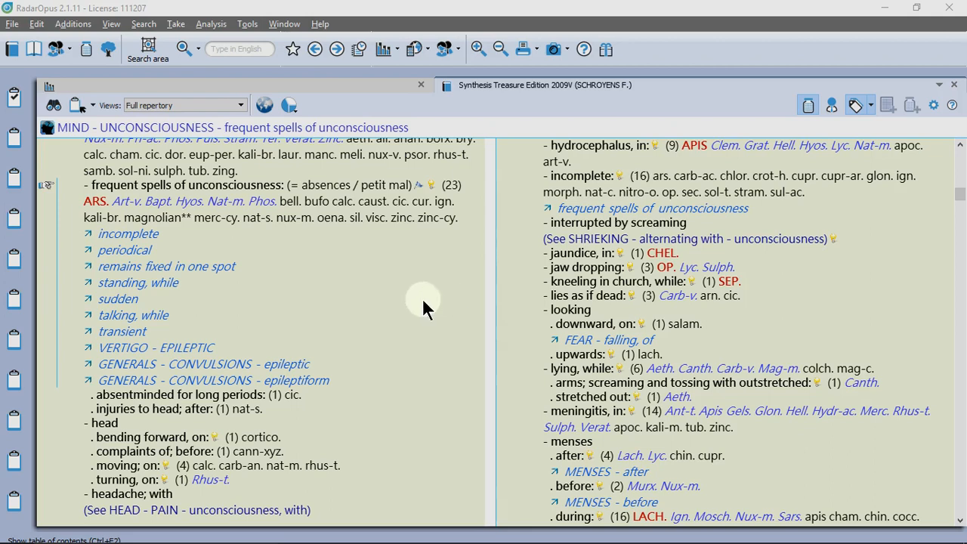
{"action": "mouse_move", "coordinate": [370, 298]}
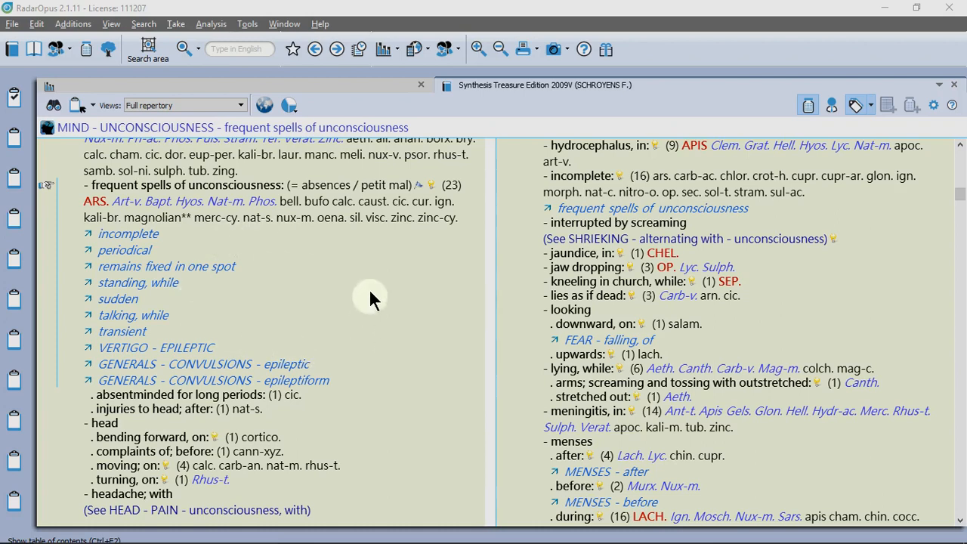
{"action": "mouse_move", "coordinate": [147, 200]}
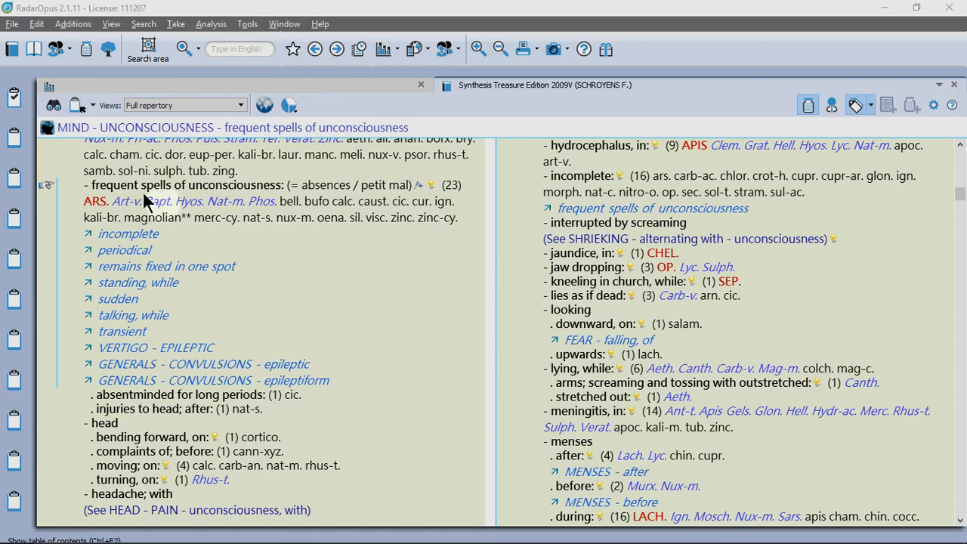
{"action": "mouse_move", "coordinate": [397, 196]}
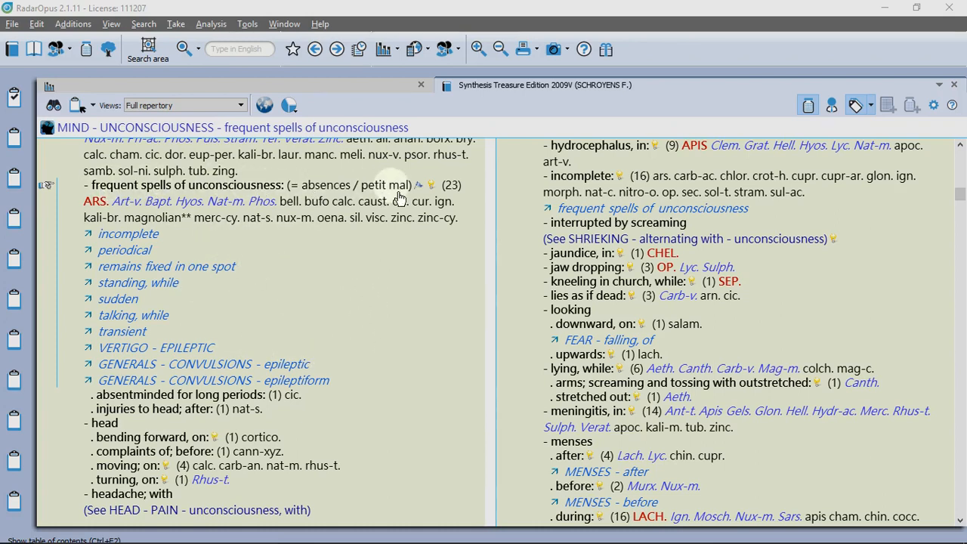
{"action": "mouse_move", "coordinate": [144, 200]}
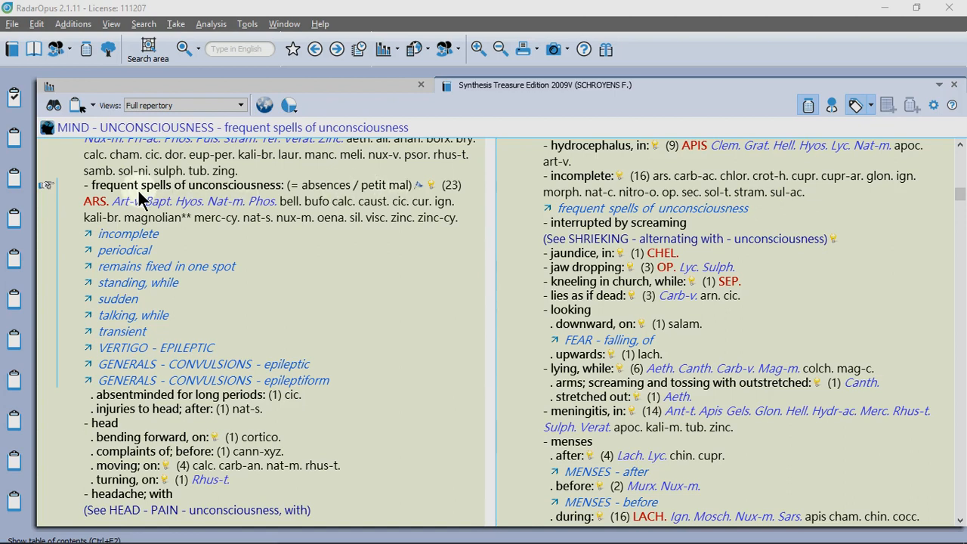
{"action": "mouse_move", "coordinate": [204, 321]}
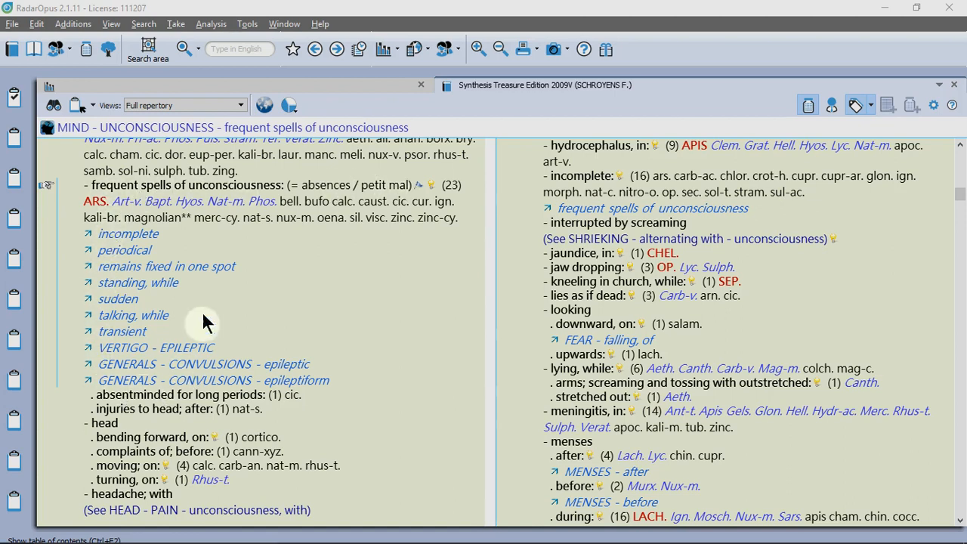
{"action": "mouse_move", "coordinate": [121, 250]}
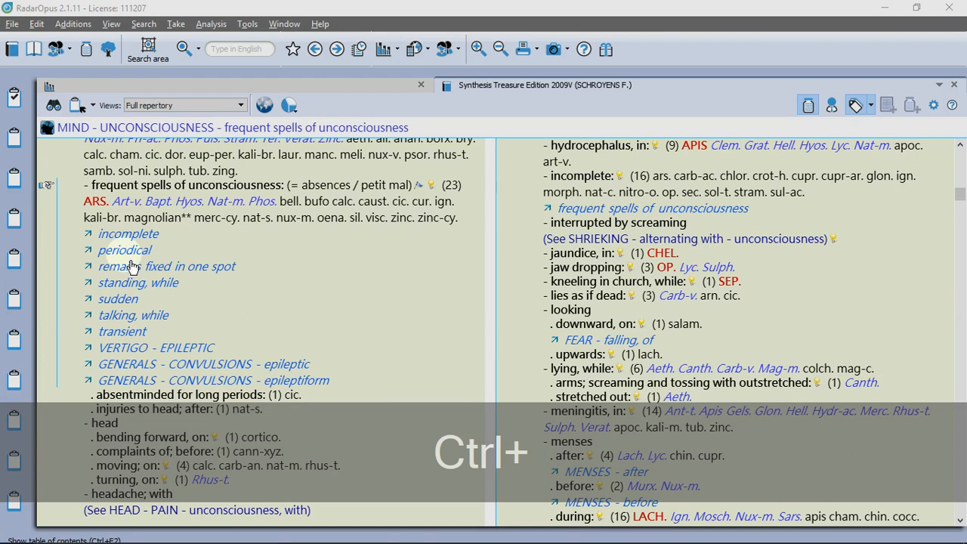
Add 'periodical' and 'GENERALS - CONVULSIONS - epileptiform' to the marked rubrics and take them into clipboard 1
{"action": "left_click", "coordinate": [125, 250]}
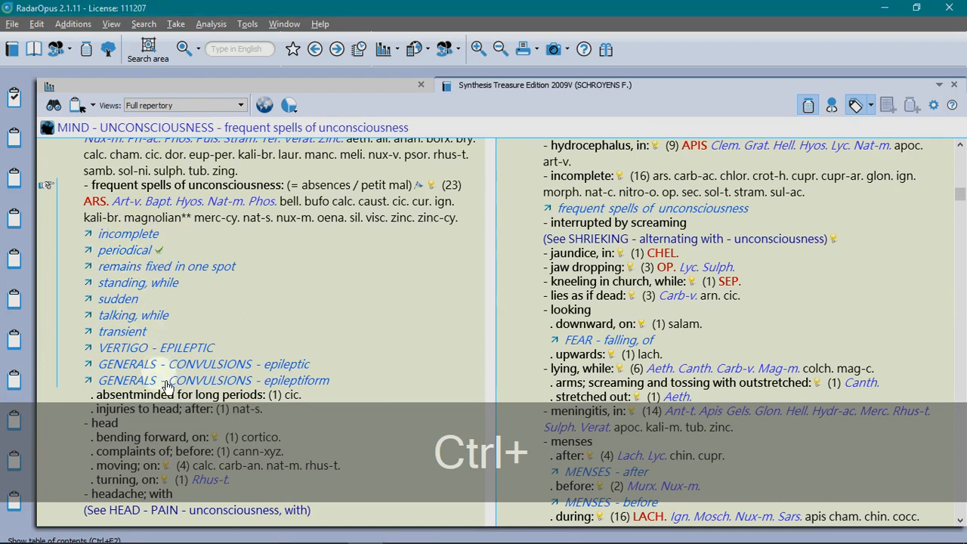
{"action": "mouse_move", "coordinate": [329, 370]}
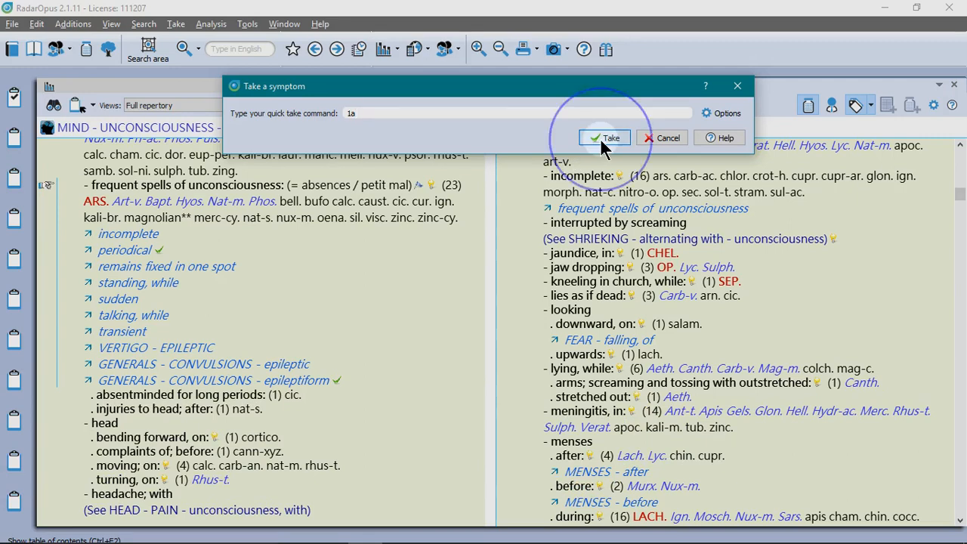
{"action": "left_click", "coordinate": [605, 138]}
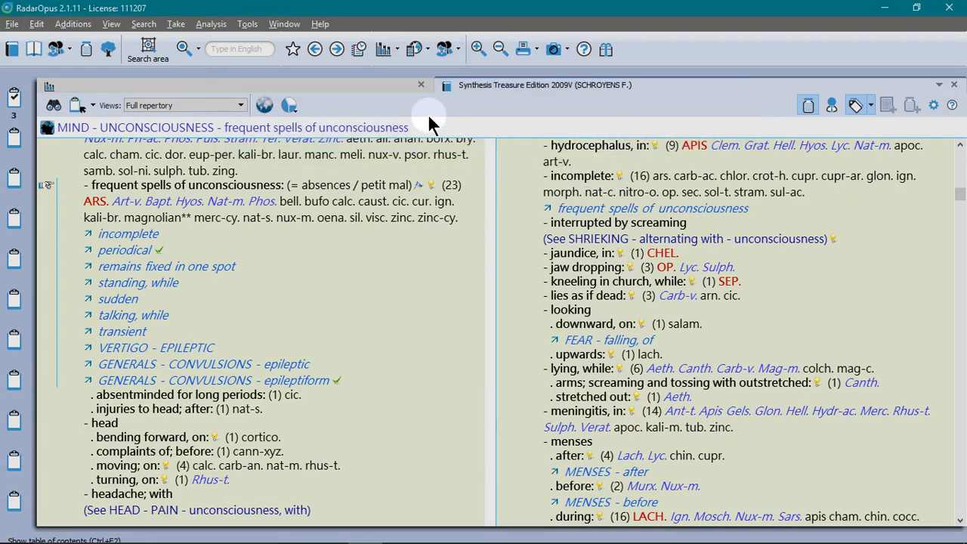
{"action": "mouse_move", "coordinate": [136, 94]}
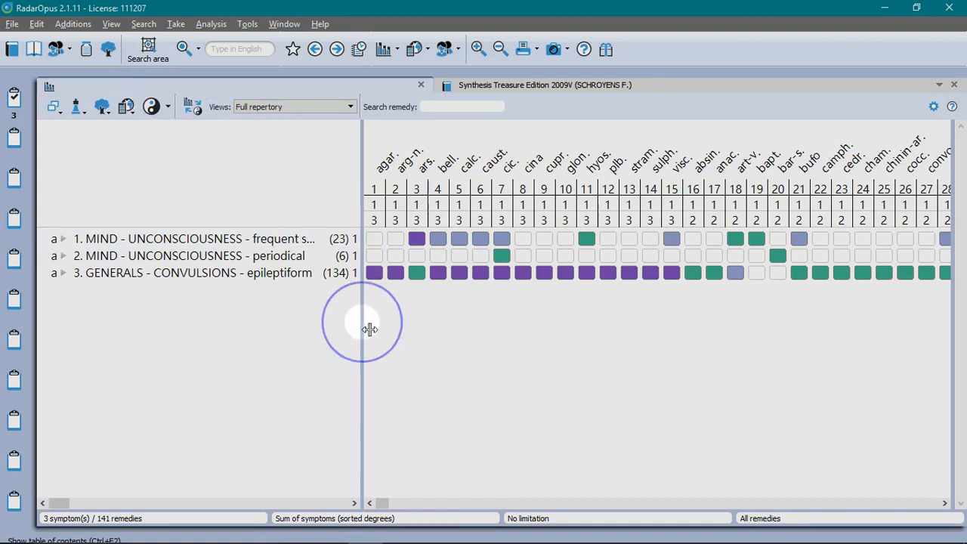
Widen the rubric column, select all three rubrics, and ungroup them with the context menu
{"action": "left_click_drag", "start_coordinate": [365, 330], "coordinate": [495, 330]}
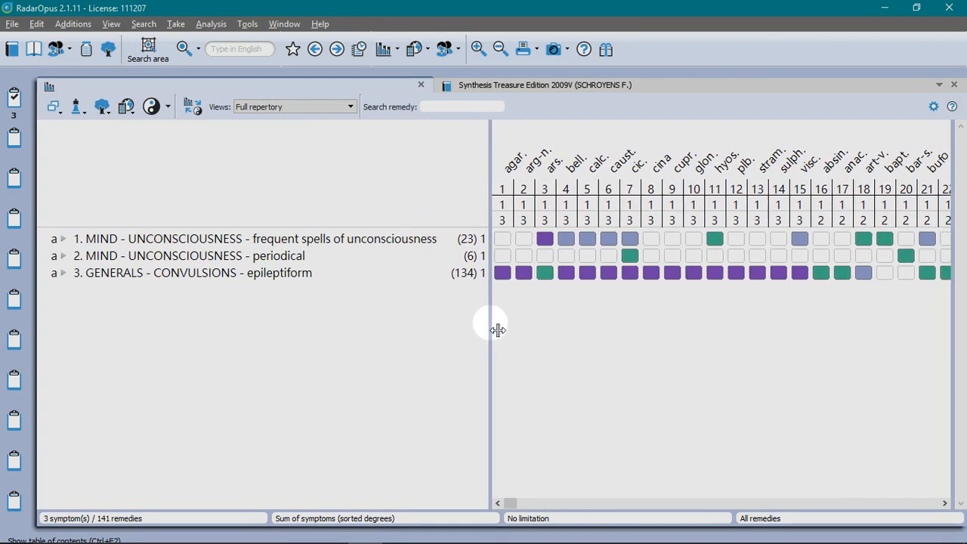
{"action": "mouse_move", "coordinate": [53, 272]}
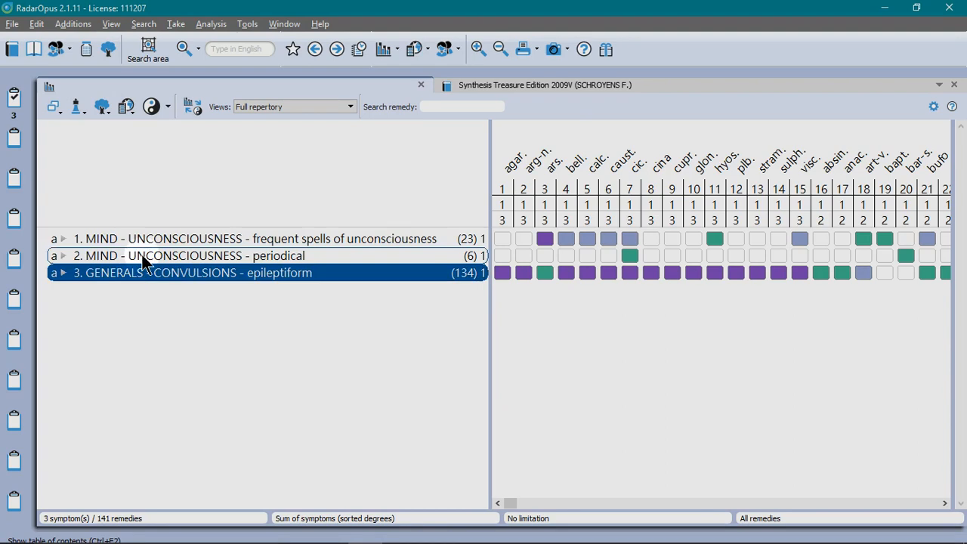
{"action": "key", "text": "ctrl+a"}
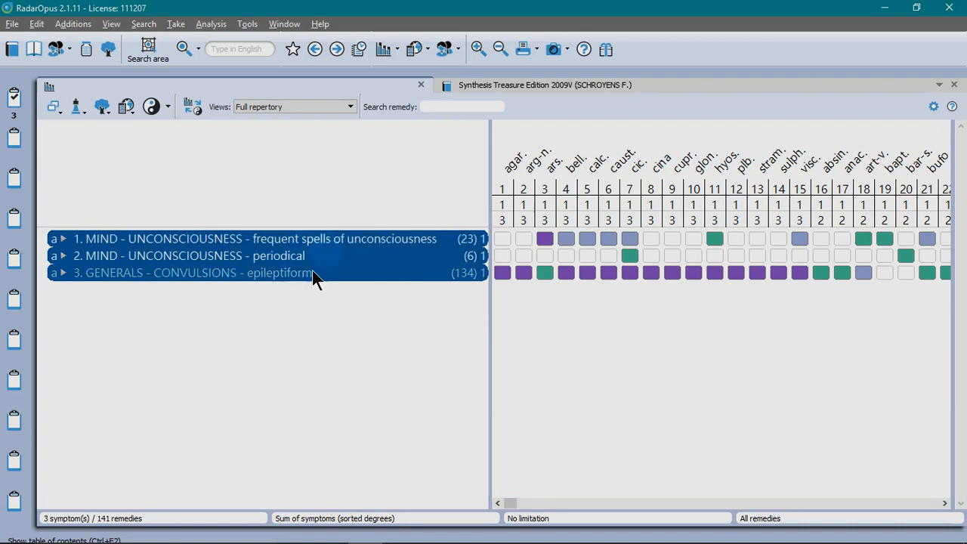
{"action": "mouse_move", "coordinate": [283, 286]}
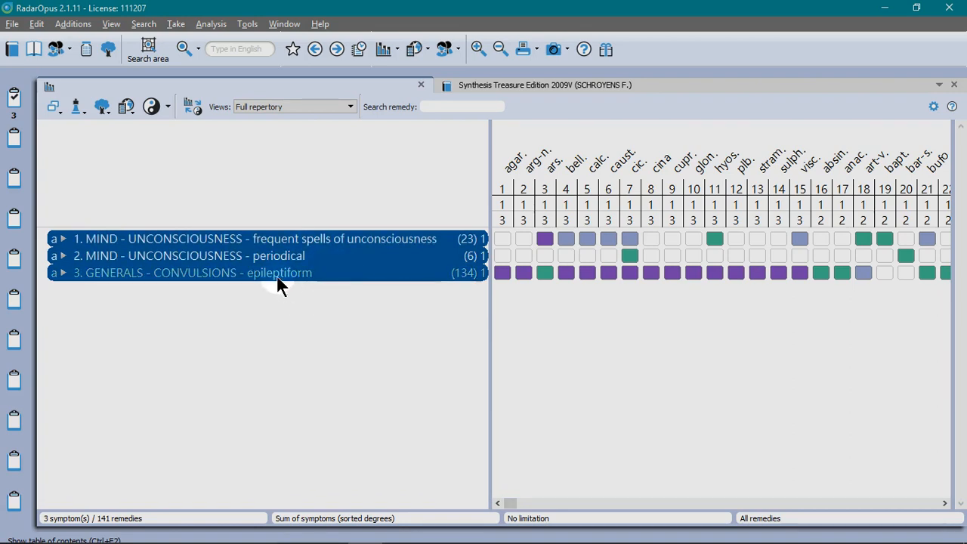
{"action": "right_click", "coordinate": [280, 272]}
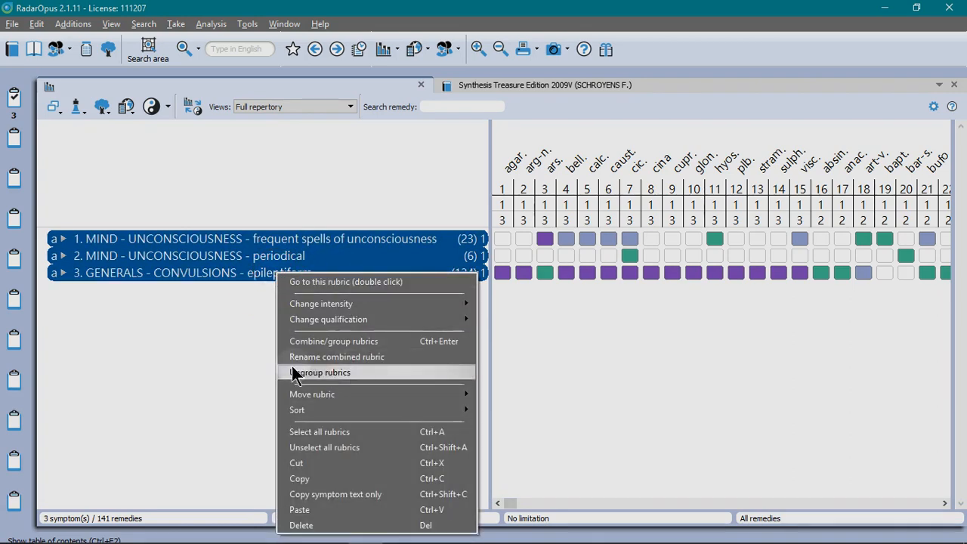
{"action": "mouse_move", "coordinate": [319, 372]}
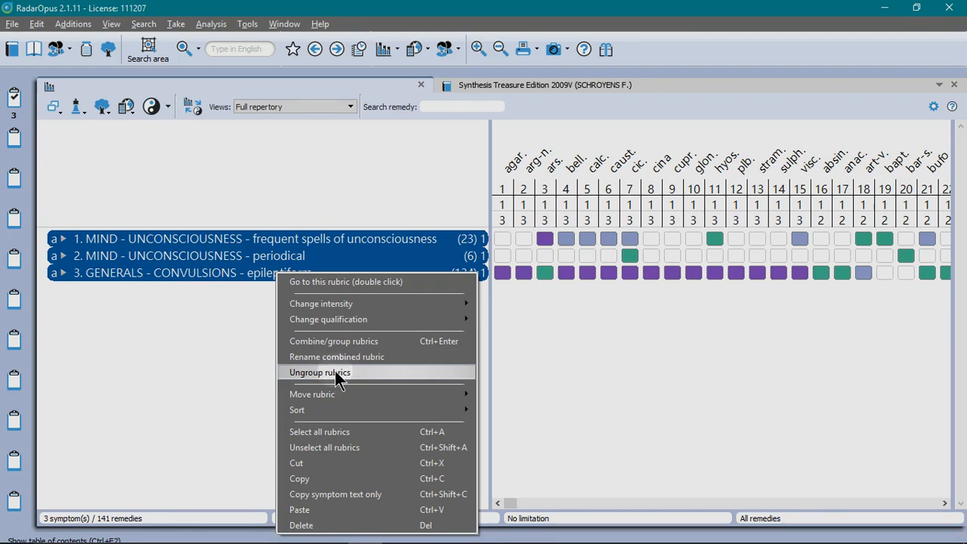
{"action": "left_click", "coordinate": [320, 372]}
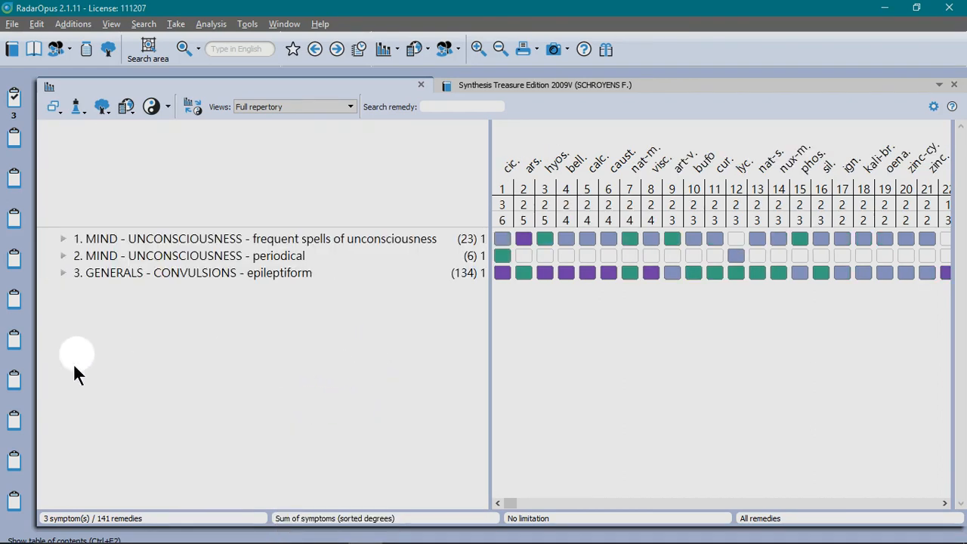
Select the epileptiform convulsions rubric, deselect, then reselect all three rubrics with Ctrl+A
{"action": "left_click", "coordinate": [189, 272]}
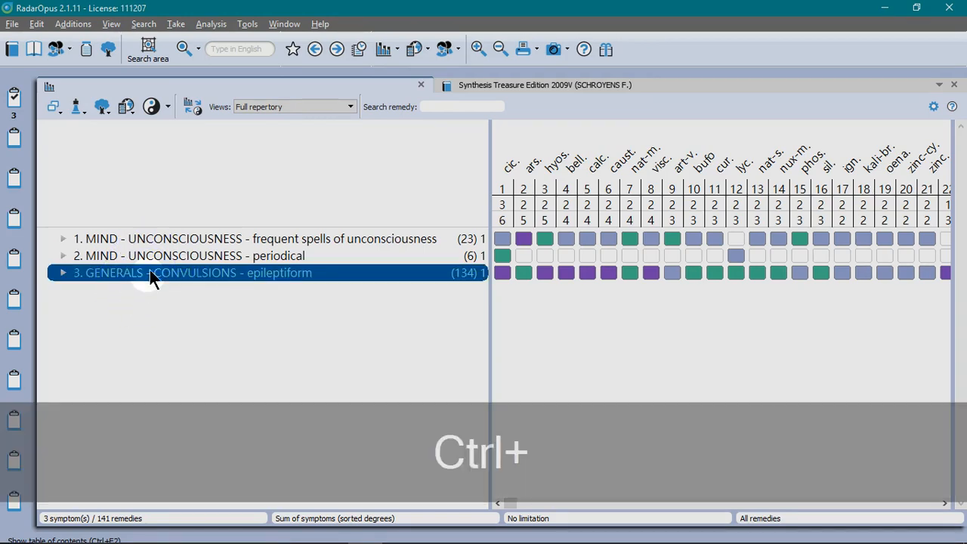
{"action": "key", "text": "ctrl+a"}
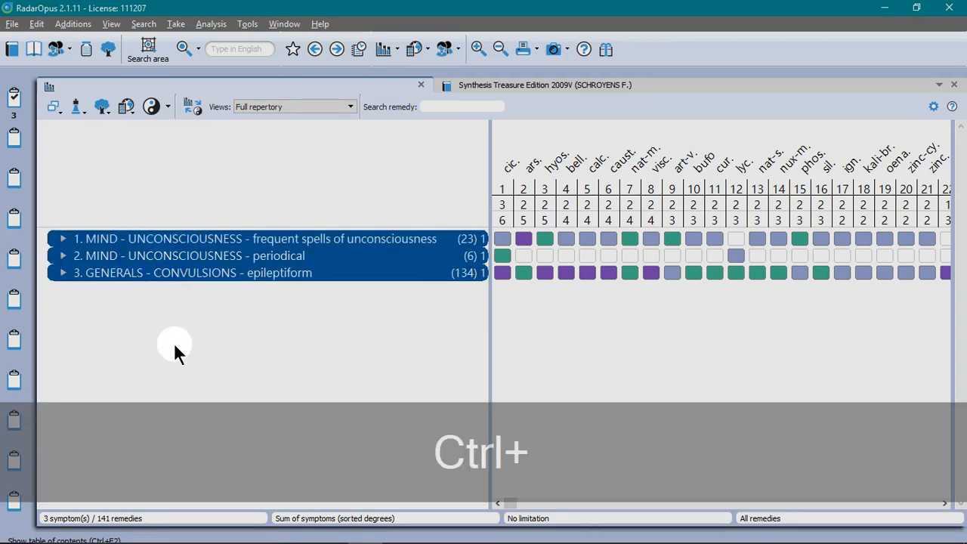
{"action": "key", "text": "Ctrl+Shift+A"}
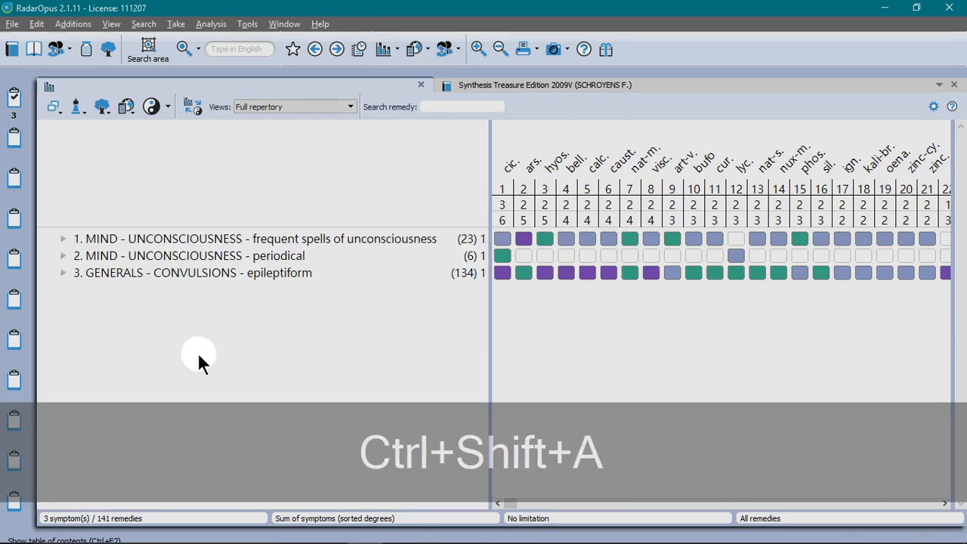
{"action": "key", "text": "Ctrl+Shift+A"}
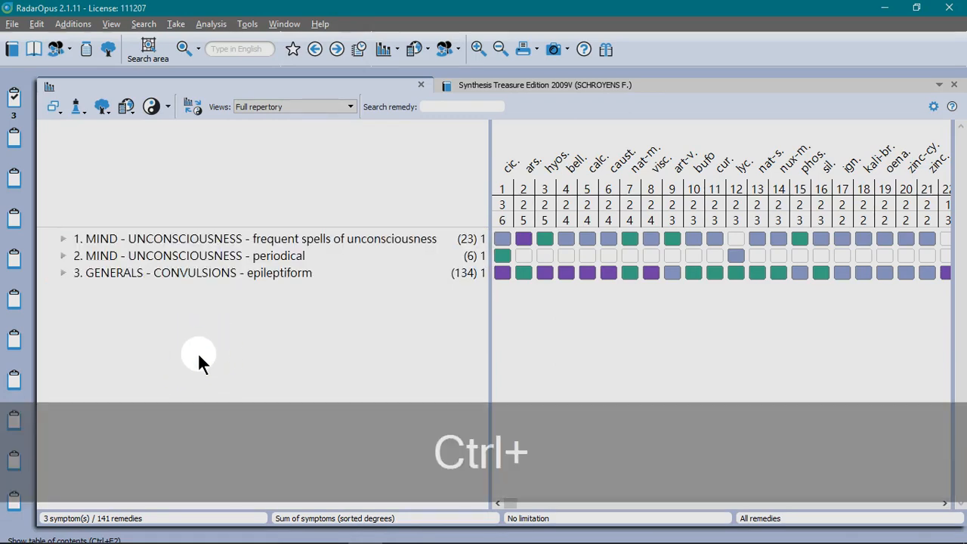
{"action": "key", "text": "ctrl+a"}
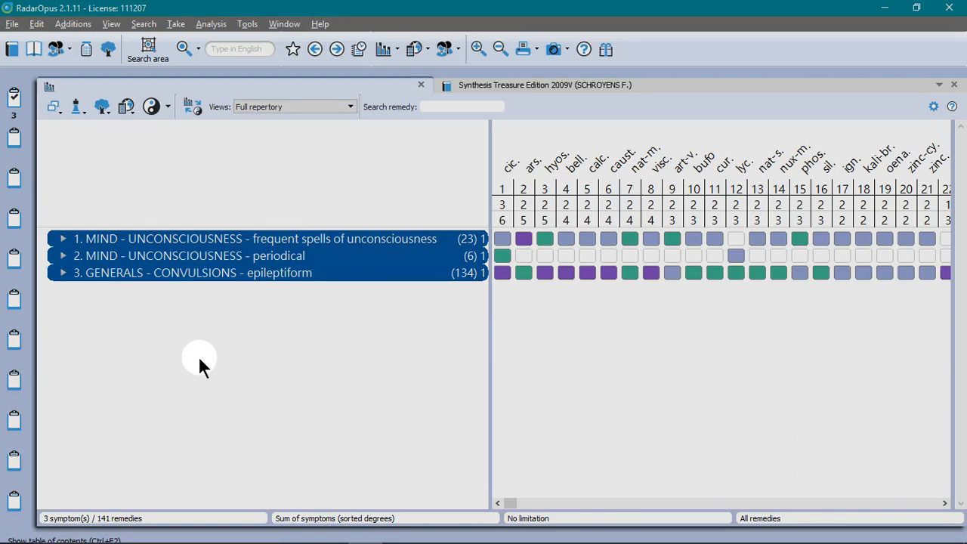
{"action": "mouse_move", "coordinate": [187, 268]}
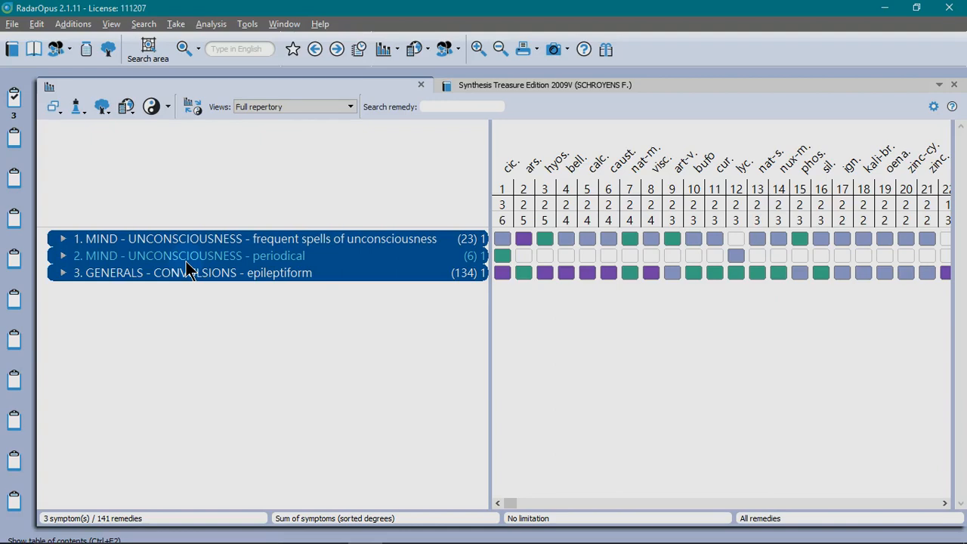
Combine the selected rubrics into a new rubric named 'PETIT MAL' and widen the remedy grid
{"action": "key", "text": "ctrl+Return"}
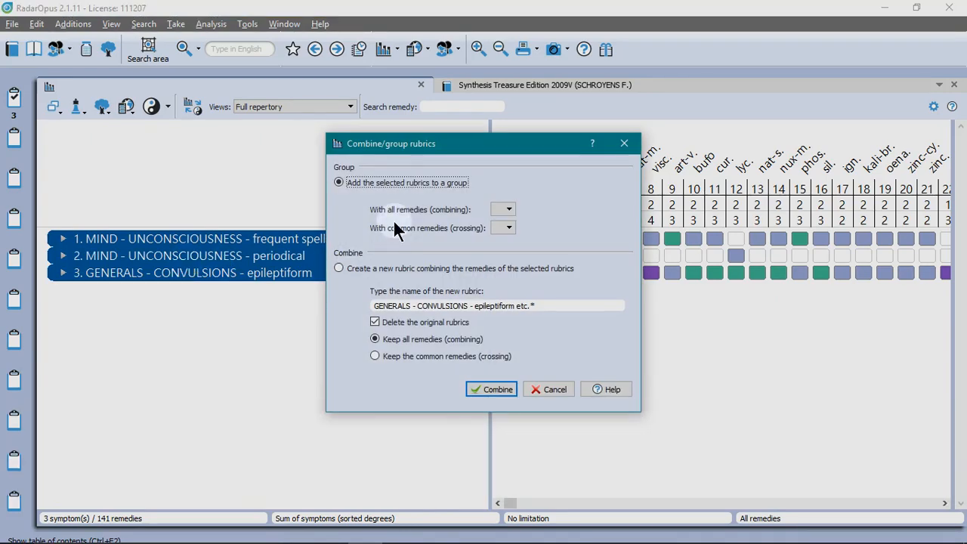
{"action": "mouse_move", "coordinate": [371, 228]}
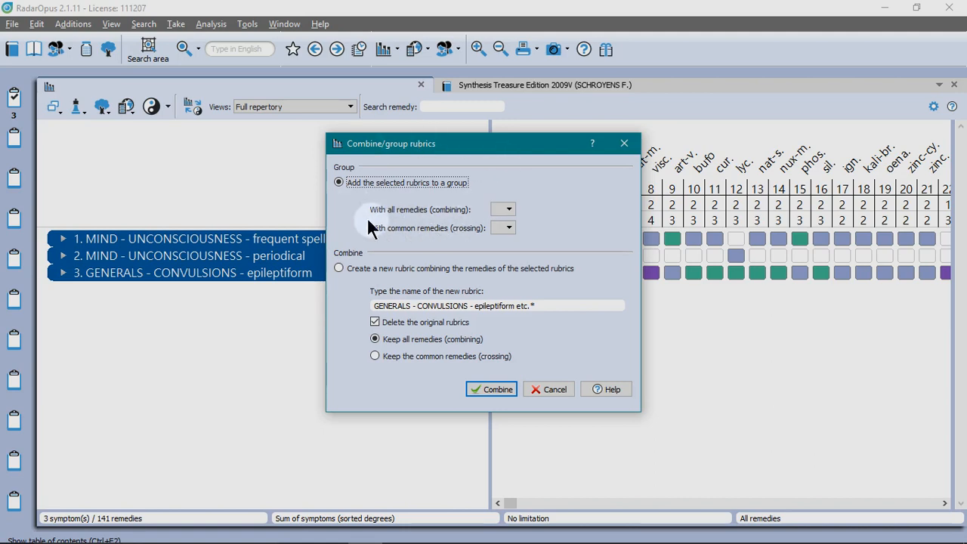
{"action": "mouse_move", "coordinate": [370, 181]}
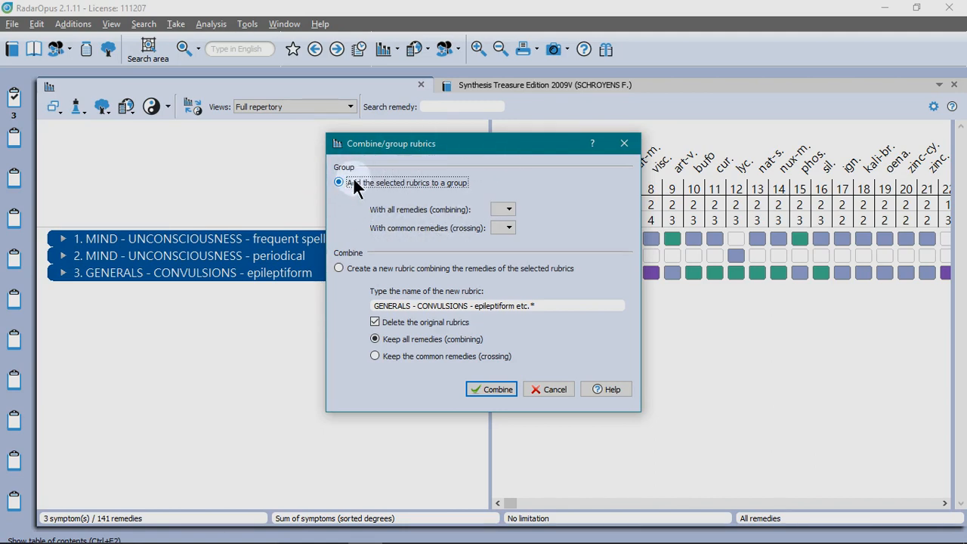
{"action": "mouse_move", "coordinate": [498, 210]}
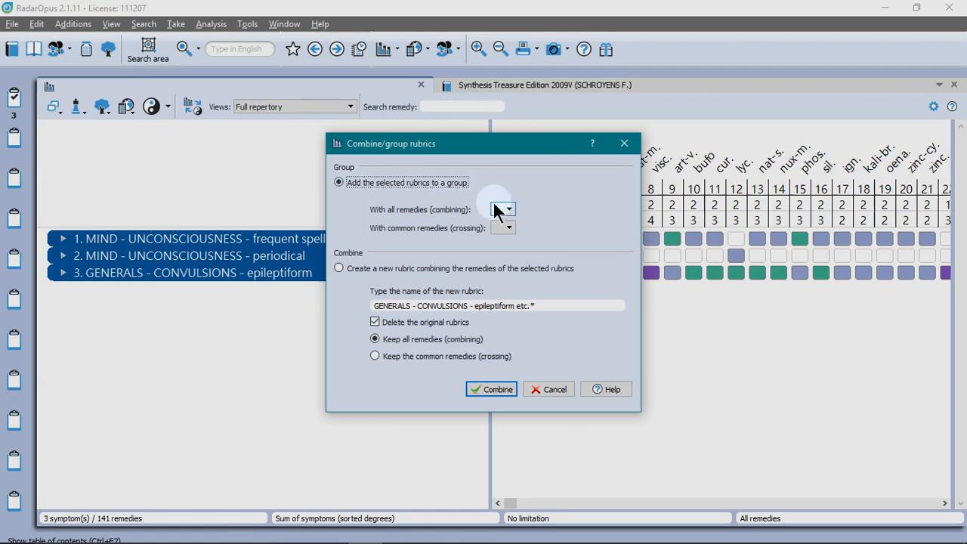
{"action": "mouse_move", "coordinate": [440, 227]}
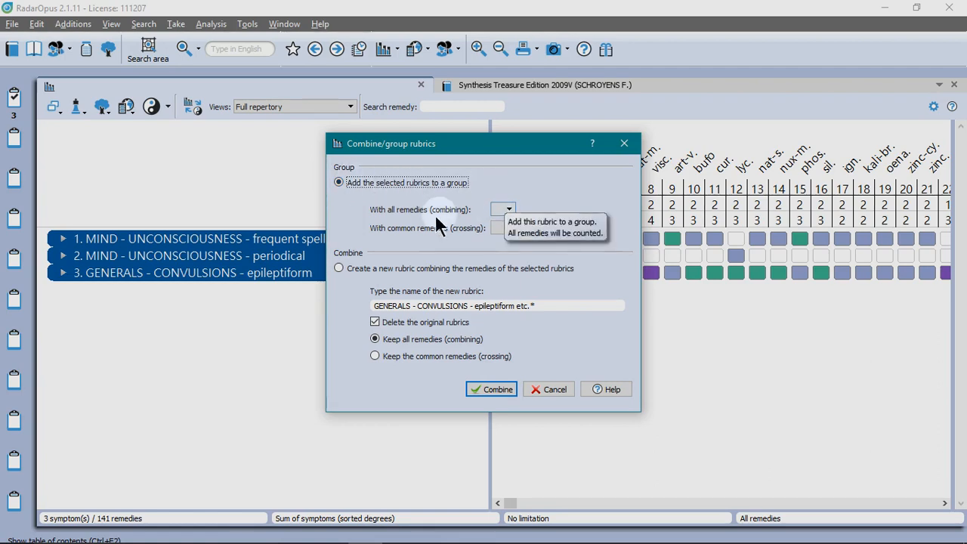
{"action": "left_click", "coordinate": [338, 268]}
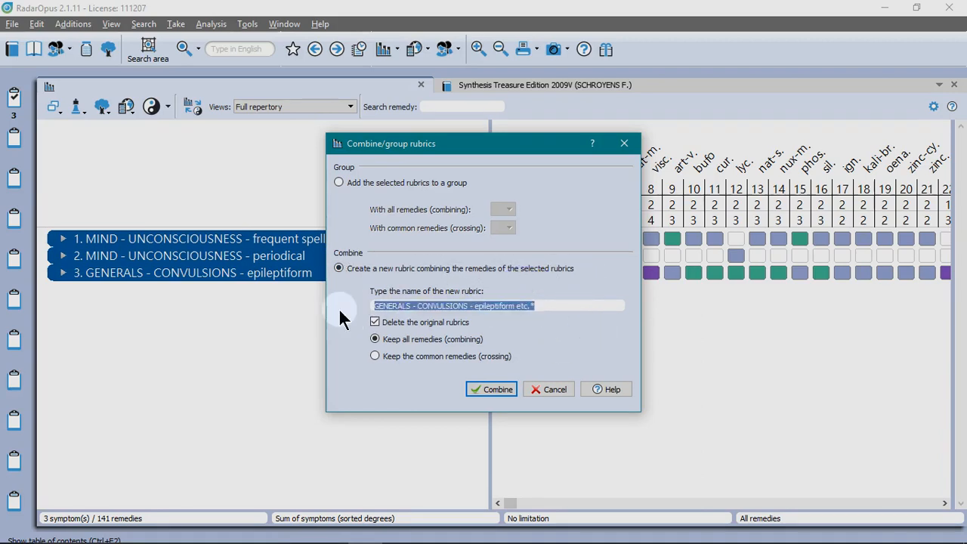
{"action": "type", "text": "PETIT"}
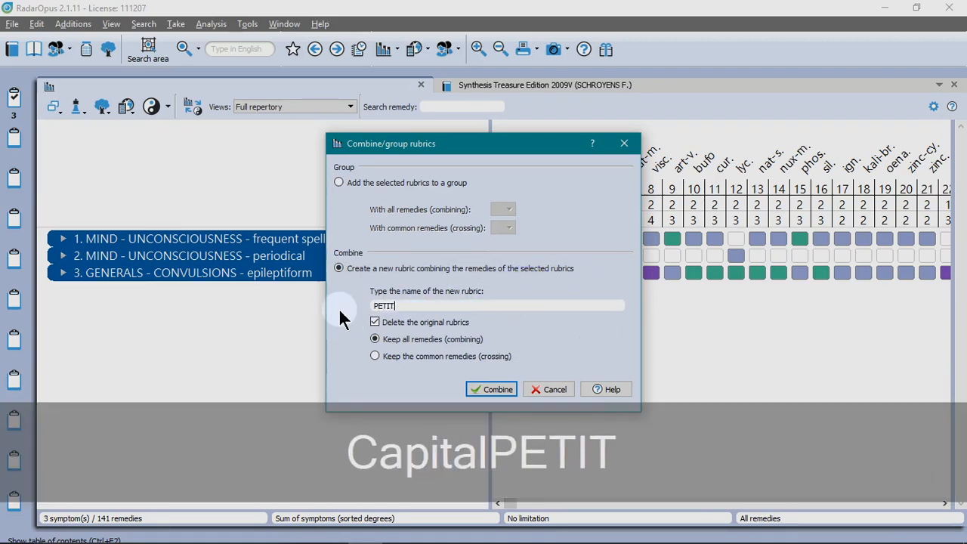
{"action": "type", "text": "MAL"}
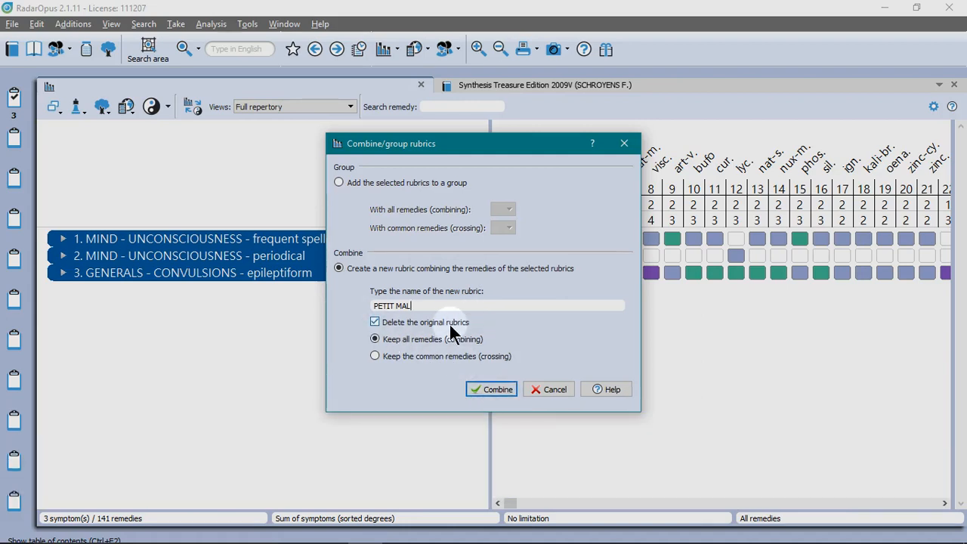
{"action": "left_click", "coordinate": [491, 388]}
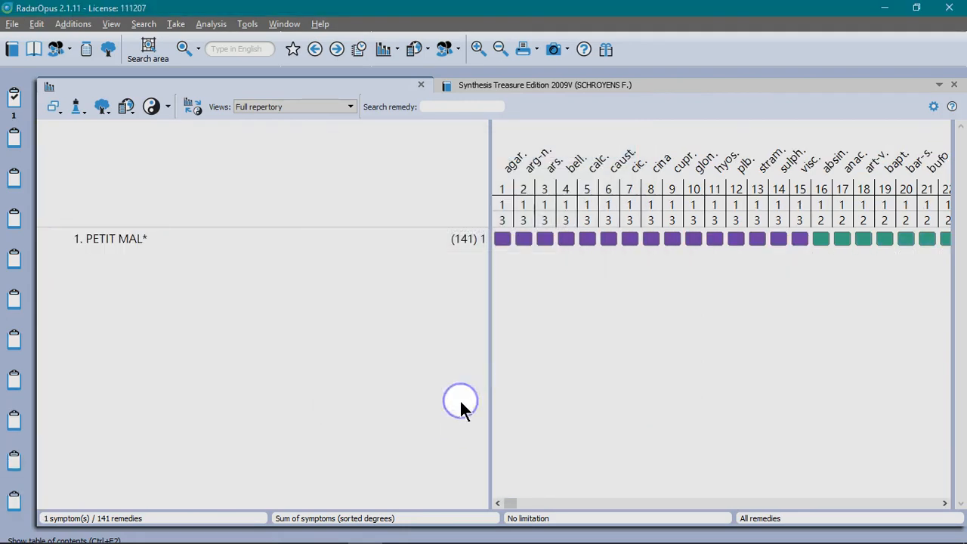
{"action": "left_click_drag", "start_coordinate": [491, 339], "coordinate": [406, 340]}
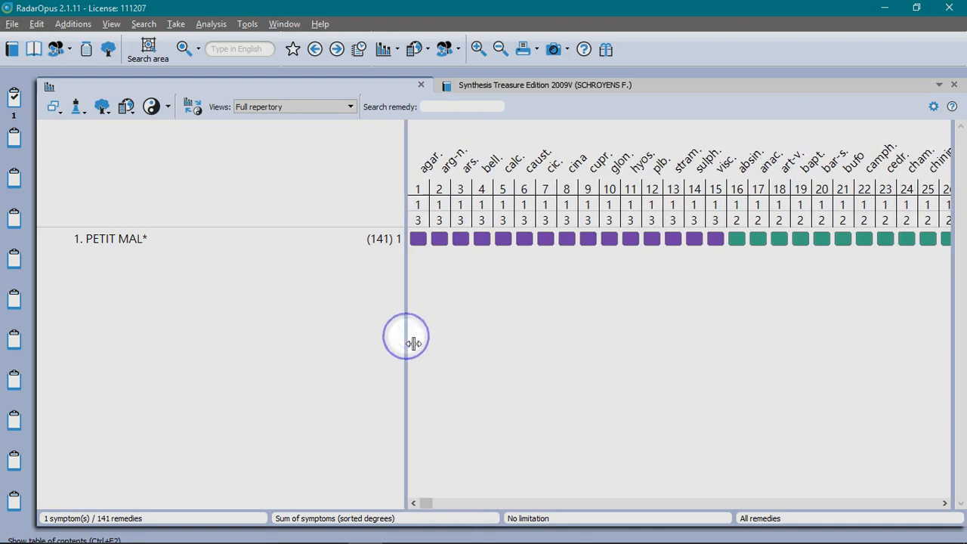
{"action": "mouse_move", "coordinate": [294, 401]}
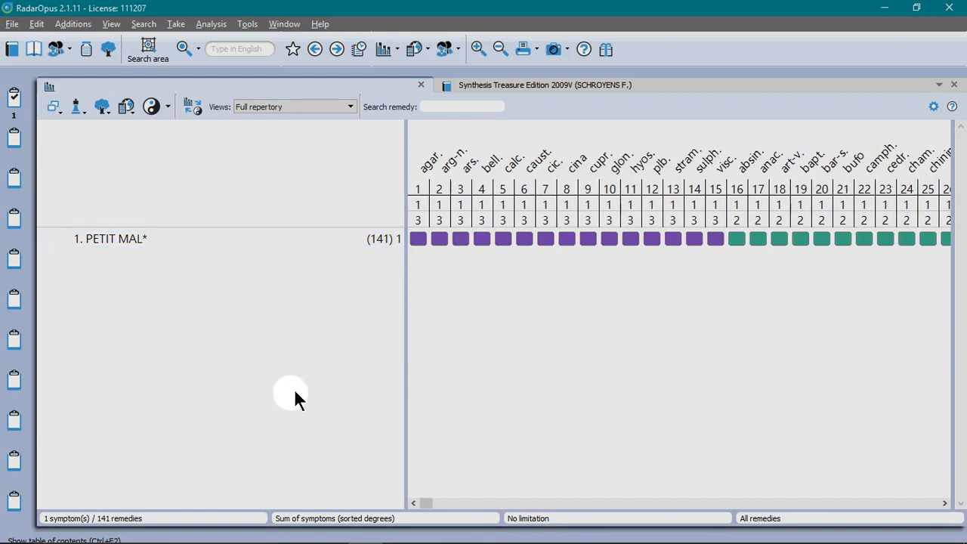
{"action": "mouse_move", "coordinate": [321, 404]}
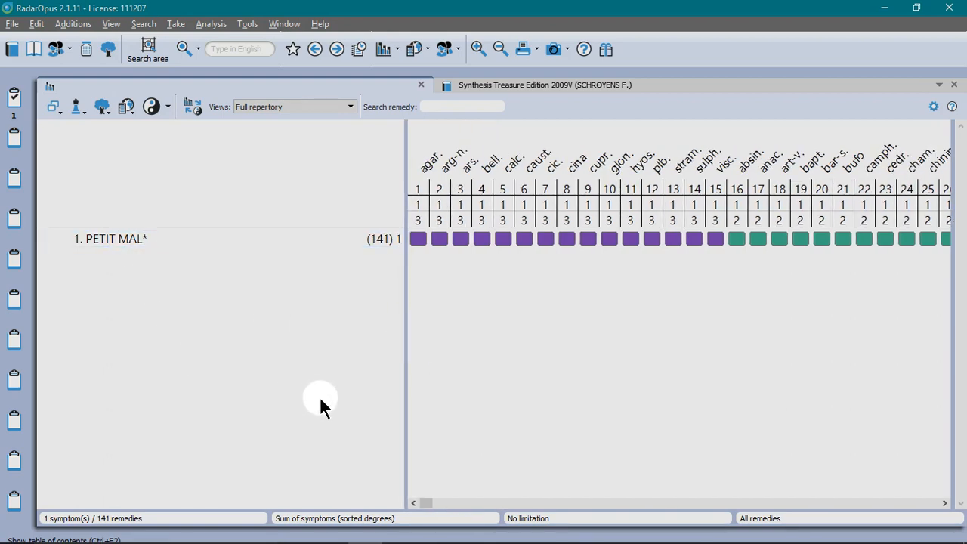
{"action": "mouse_move", "coordinate": [257, 272]}
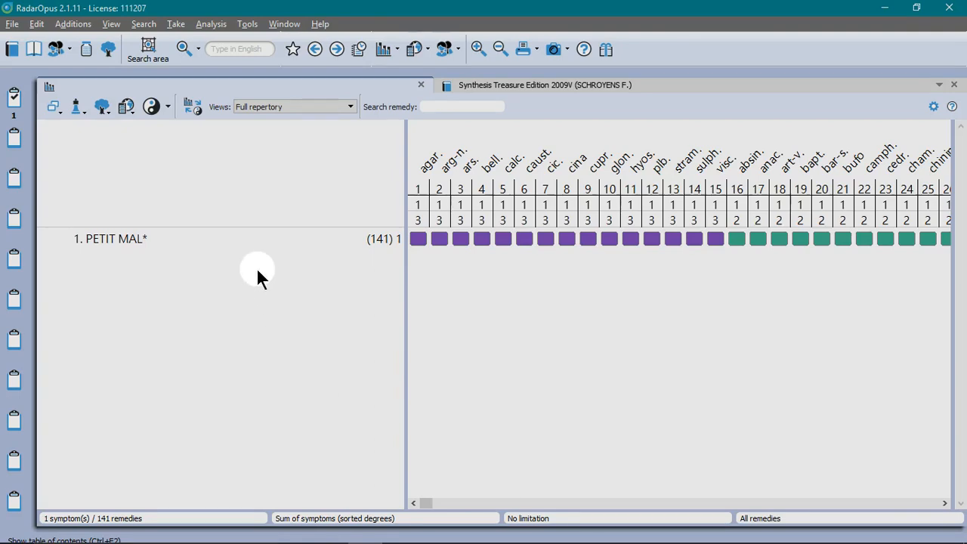
Open the free word search panel
{"action": "key", "text": "f5"}
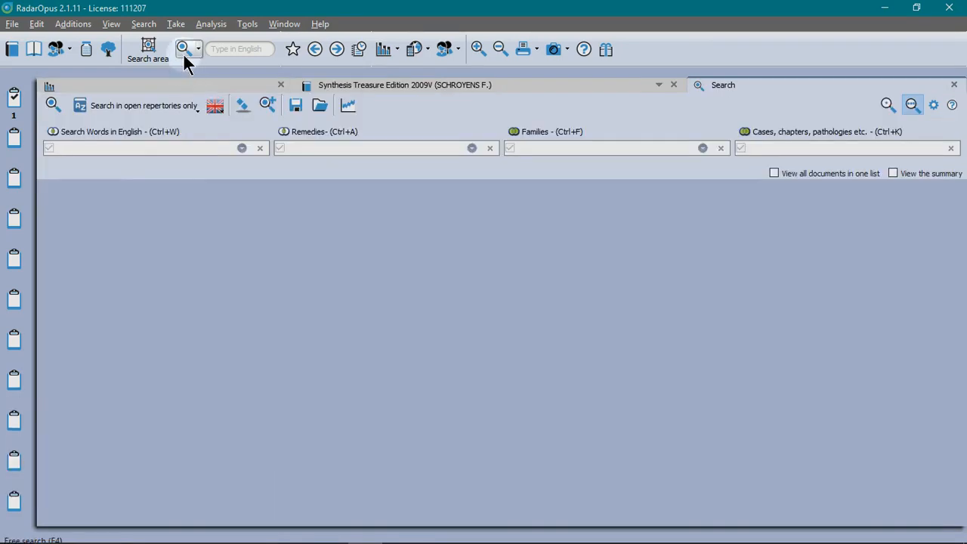
{"action": "mouse_move", "coordinate": [193, 166]}
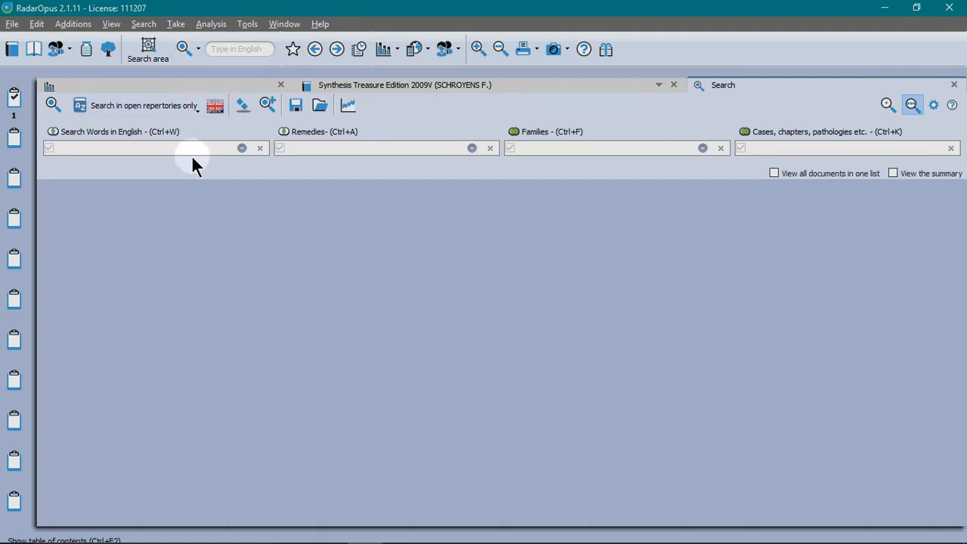
Enter 'criminal', 'thieves', 'enemies' and 'suspicious' as English search words
{"action": "left_click", "coordinate": [151, 148]}
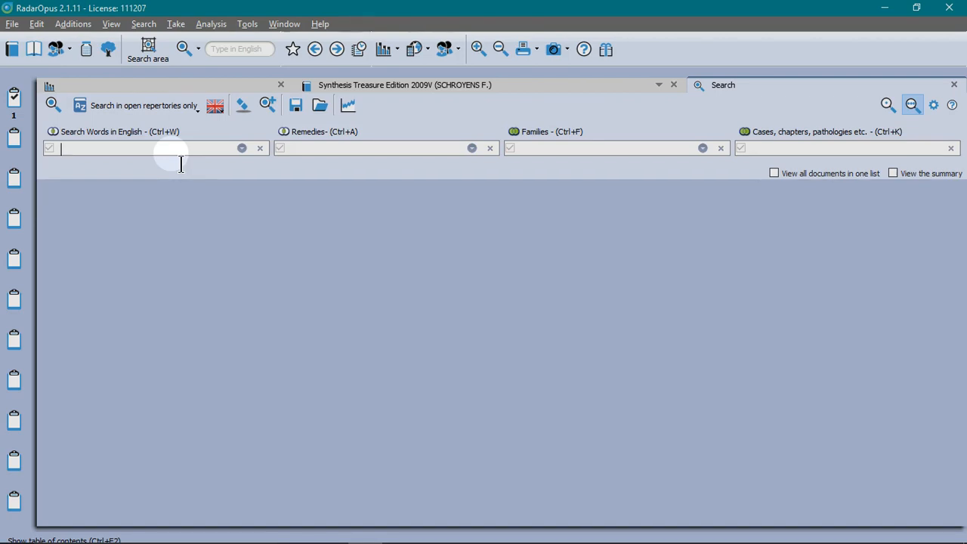
{"action": "type", "text": "crimin"}
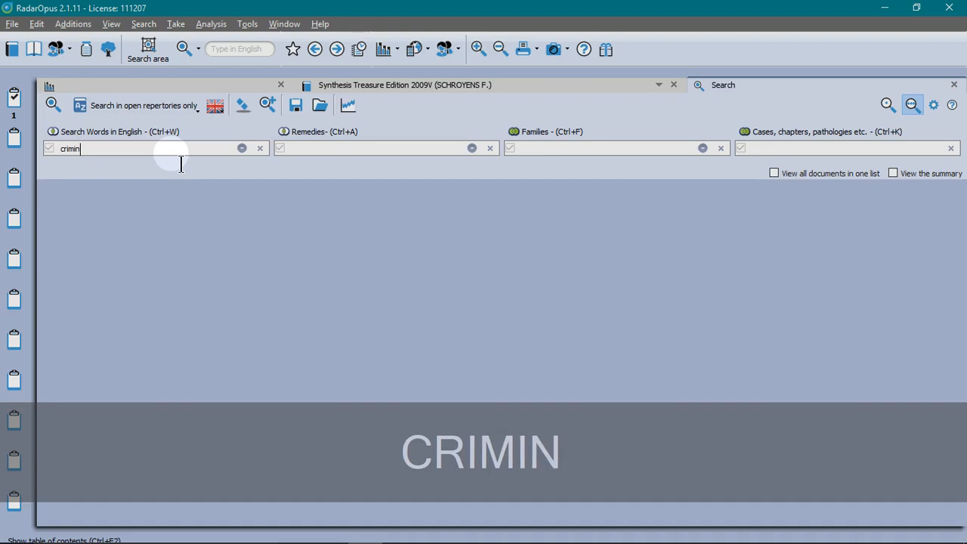
{"action": "type", "text": "al"}
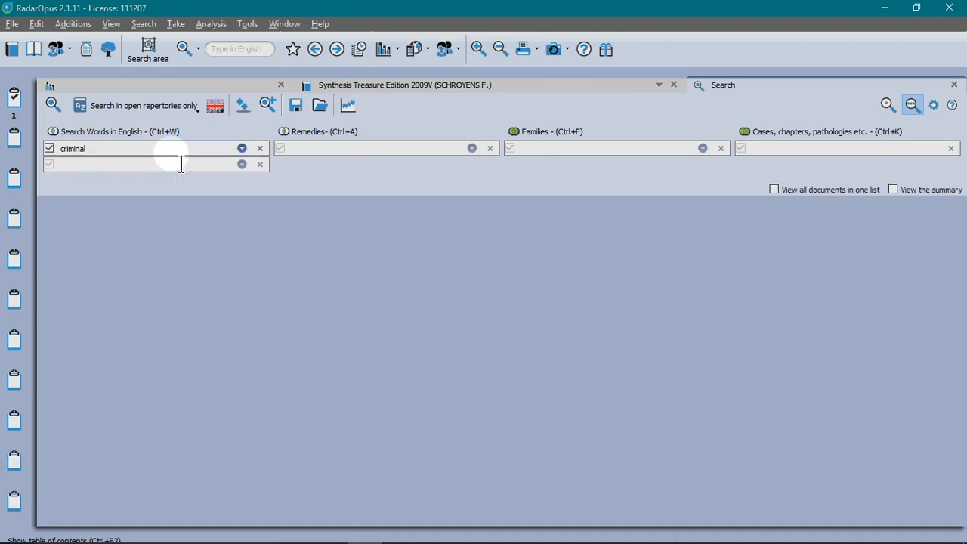
{"action": "type", "text": "thieves"}
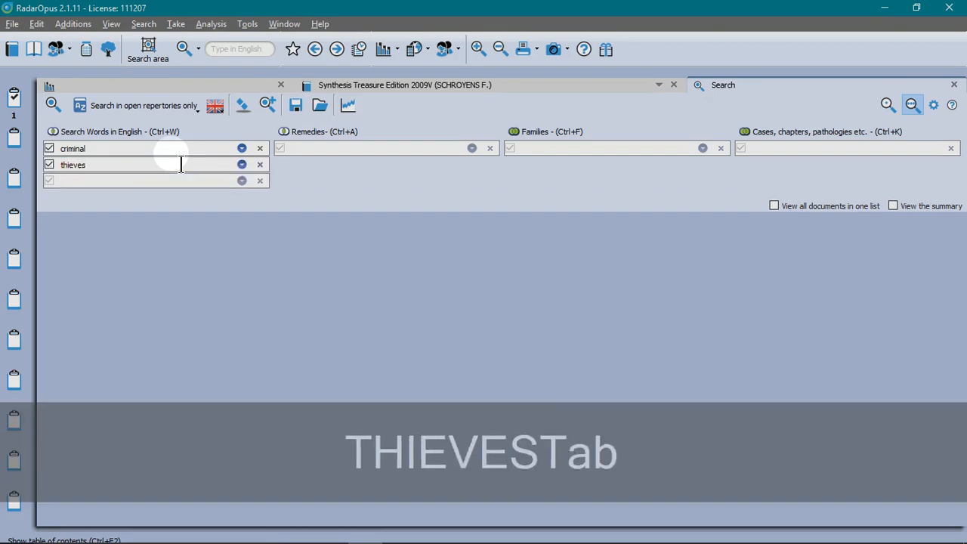
{"action": "type", "text": "enemies"}
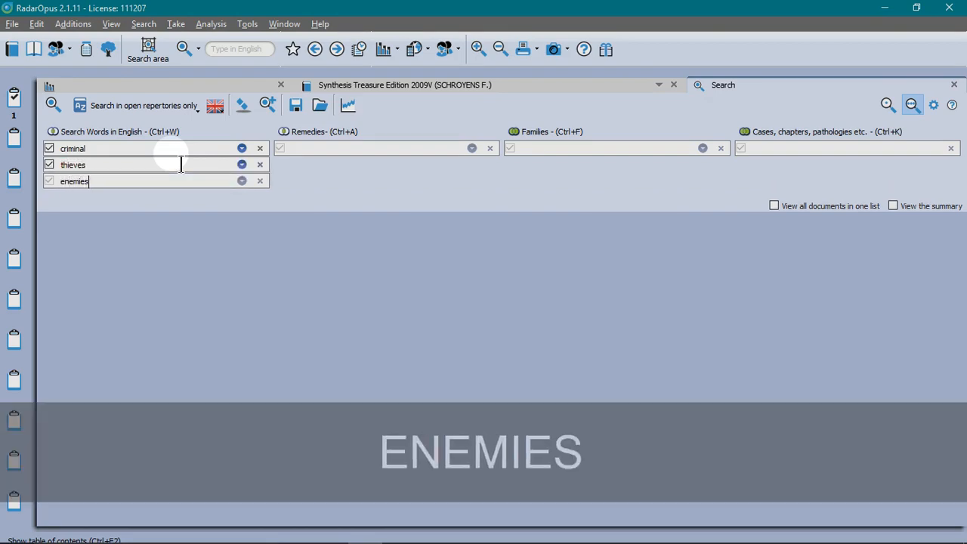
{"action": "type", "text": "suspicious"}
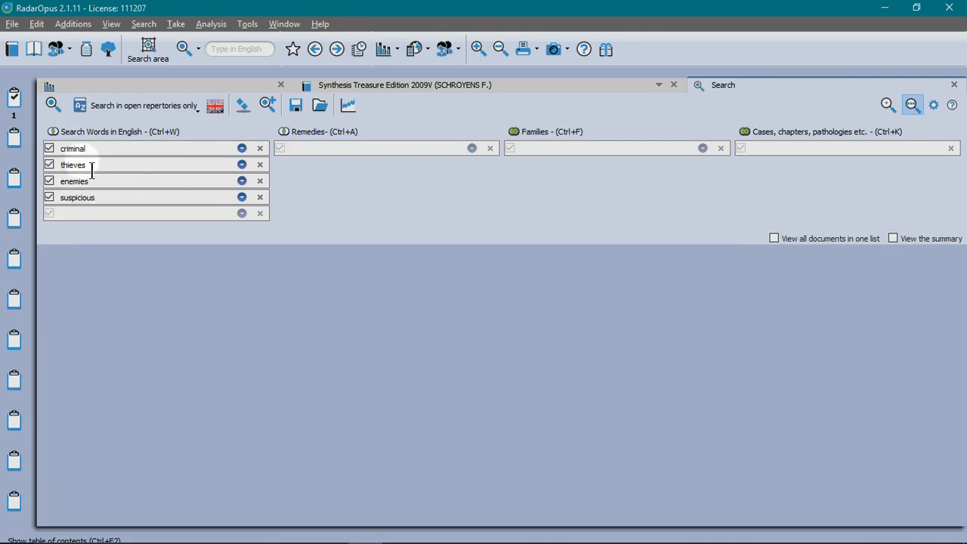
Set the words to match rubrics containing at least one word, and check the open repertories
{"action": "left_click", "coordinate": [80, 131]}
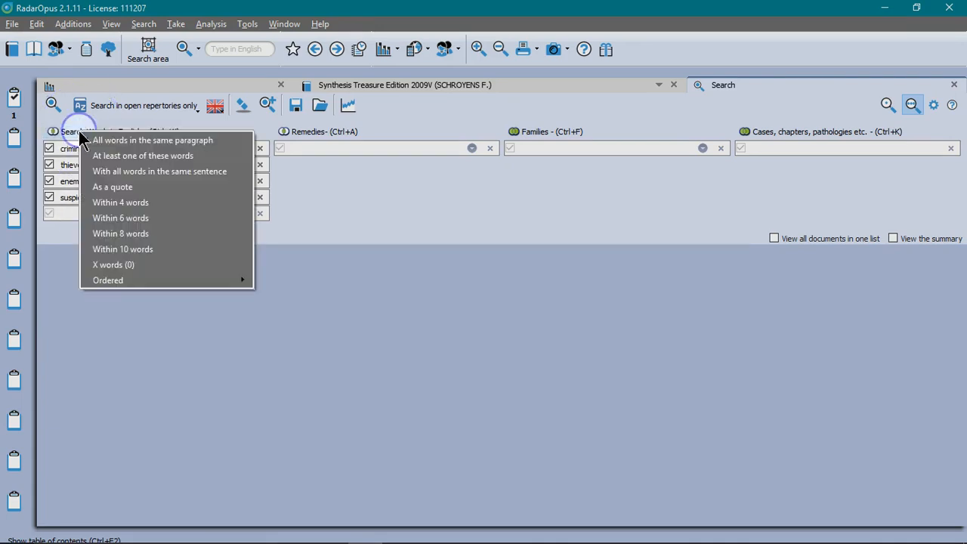
{"action": "mouse_move", "coordinate": [149, 156]}
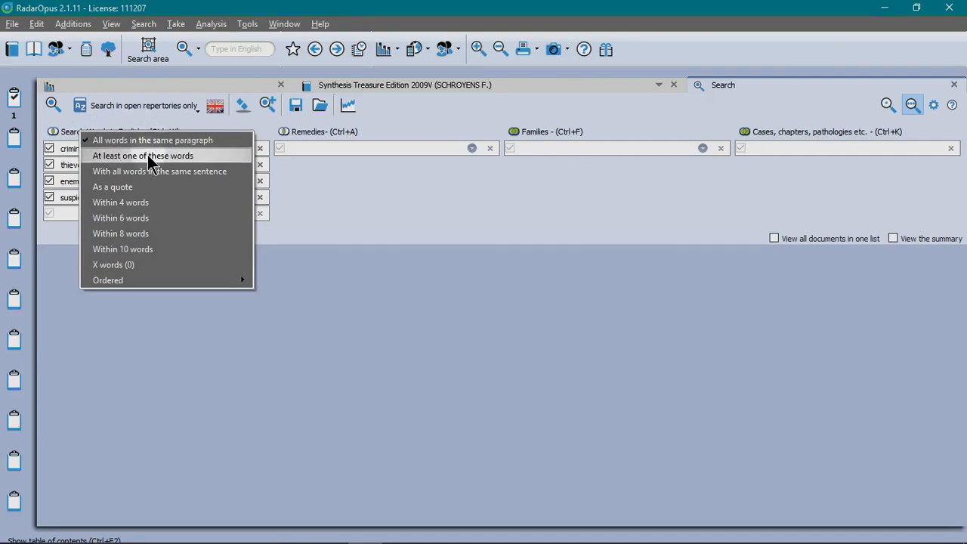
{"action": "left_click", "coordinate": [143, 156]}
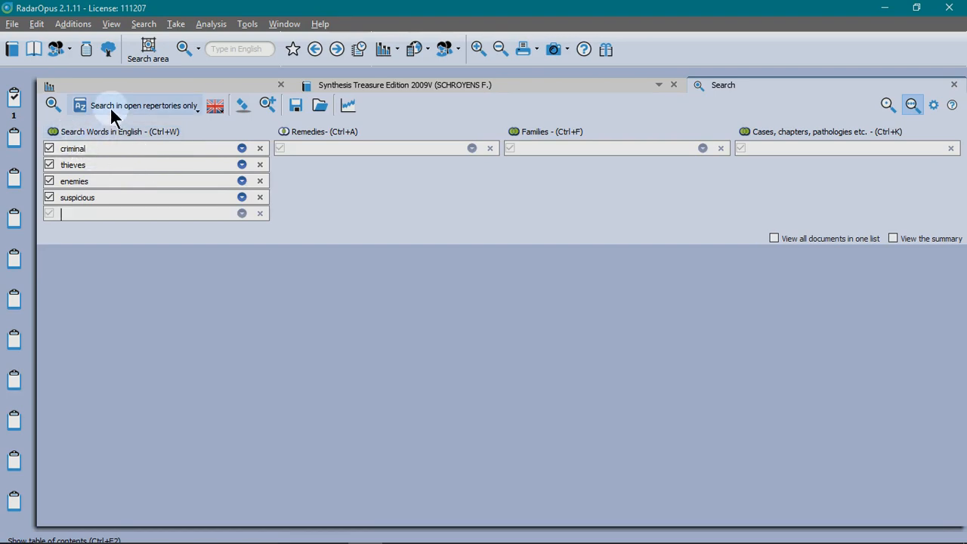
{"action": "mouse_move", "coordinate": [469, 117]}
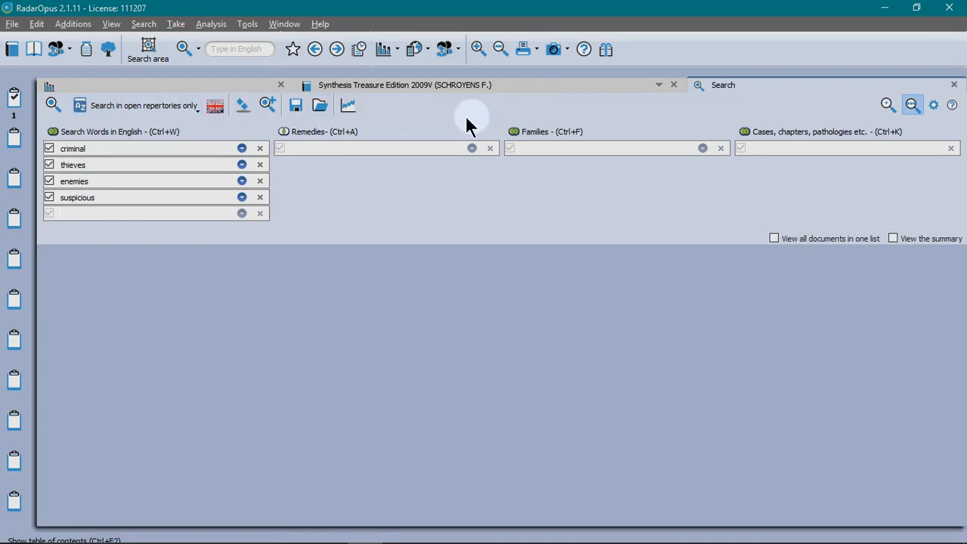
{"action": "left_click", "coordinate": [659, 85]}
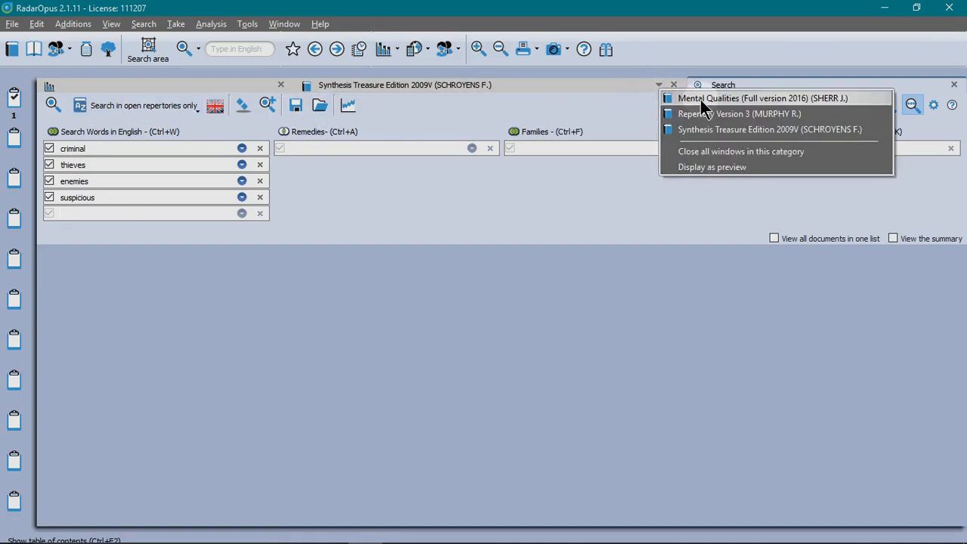
{"action": "mouse_move", "coordinate": [733, 114]}
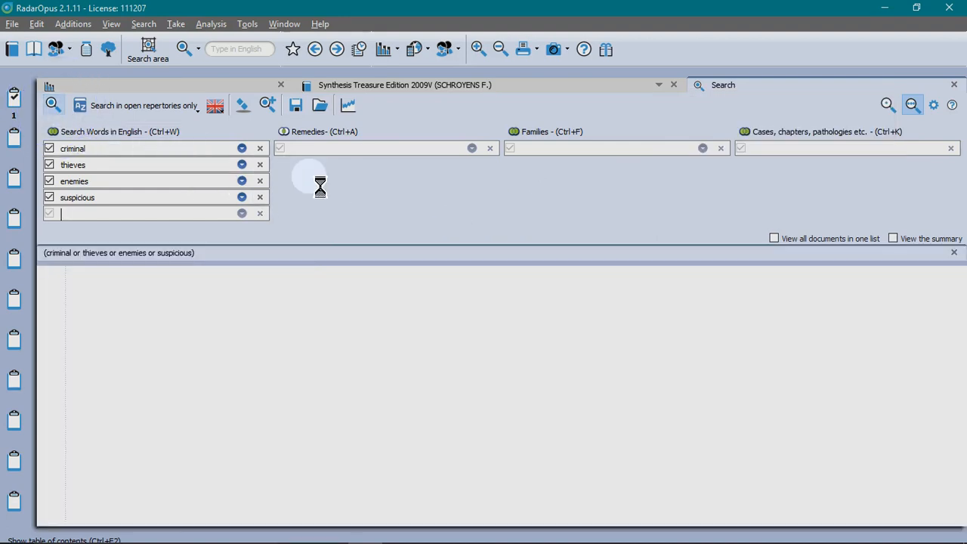
Show the SCHROYENS Synthesis results and scroll through matches like MIND – SUSPICIOUS
{"action": "left_click", "coordinate": [267, 104]}
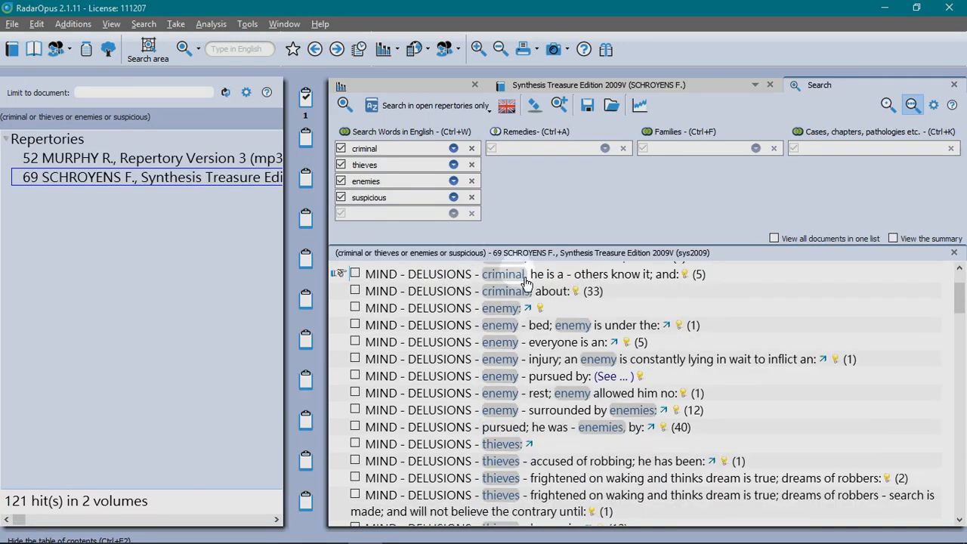
{"action": "scroll", "scroll_direction": "down", "scroll_amount": 3}
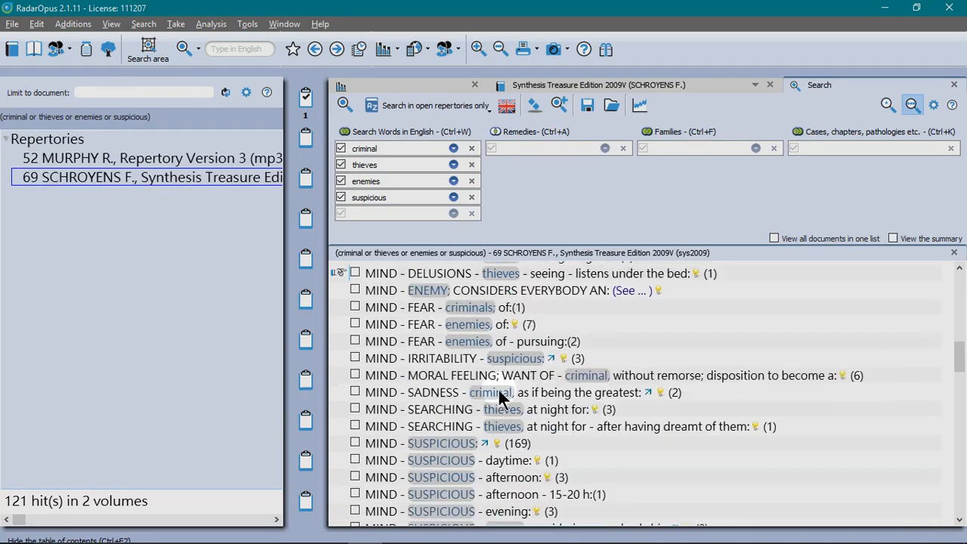
{"action": "scroll", "scroll_direction": "down", "scroll_amount": 3}
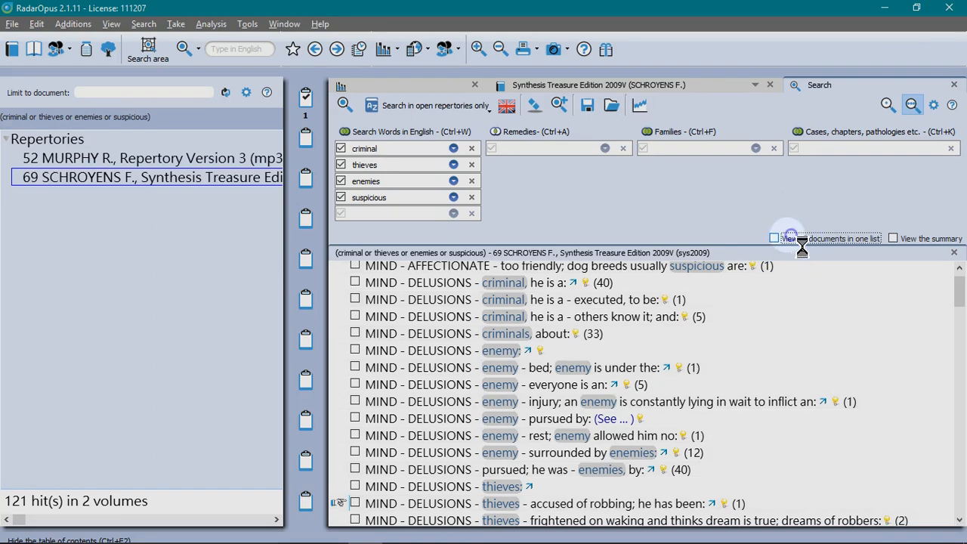
{"action": "mouse_move", "coordinate": [797, 301]}
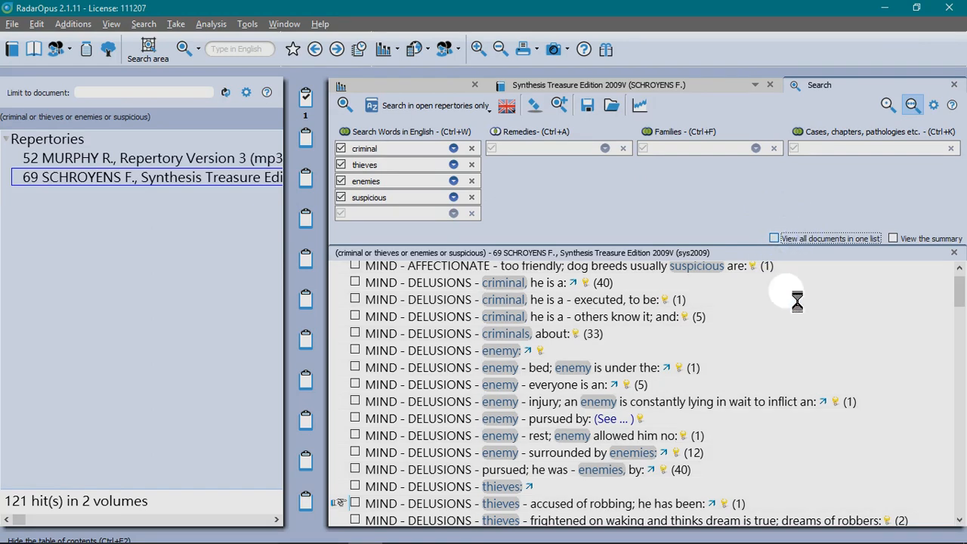
Tick View all documents in one list to merge results from every repertory
{"action": "left_click", "coordinate": [773, 238]}
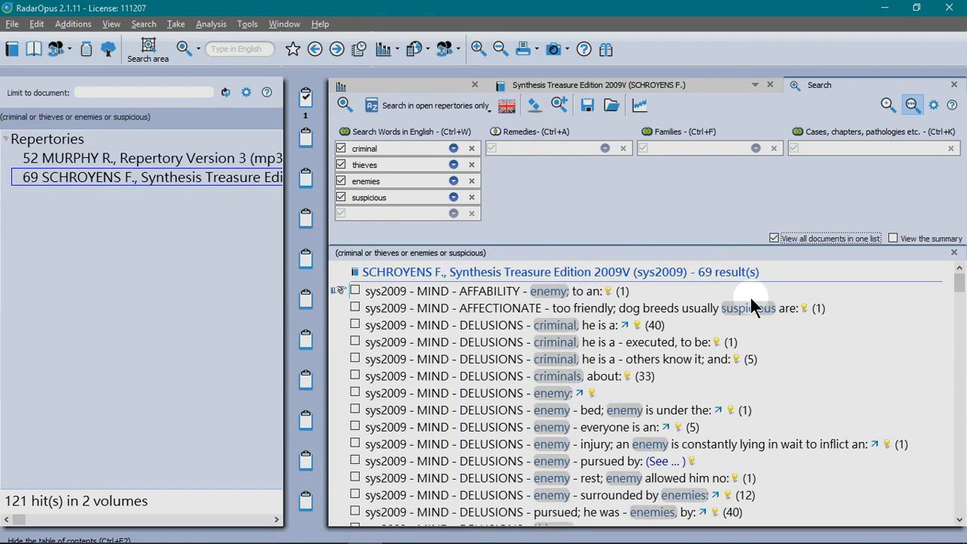
{"action": "mouse_move", "coordinate": [566, 326]}
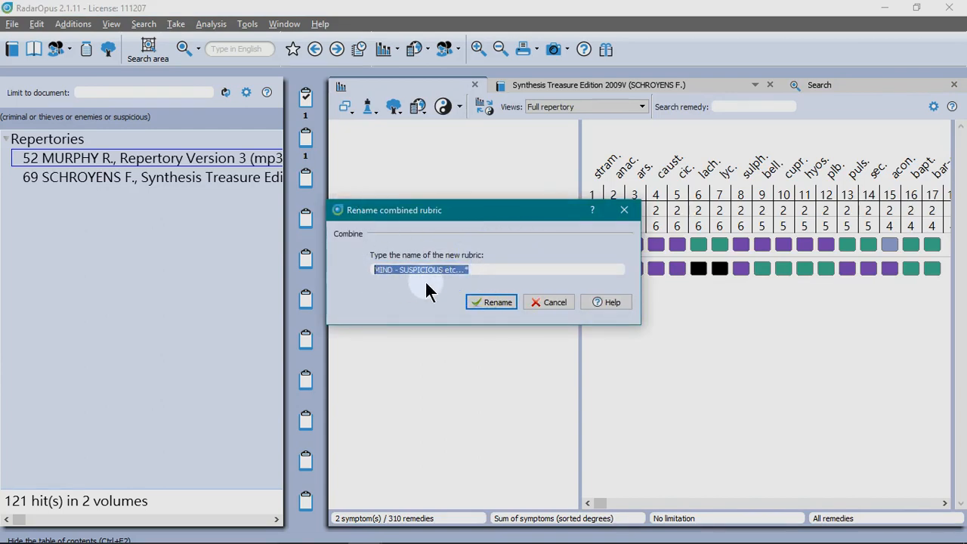
Rename the combined rubric to 'criminals, thieves, suspicious, enemies'
{"action": "type", "text": "criminals, th"}
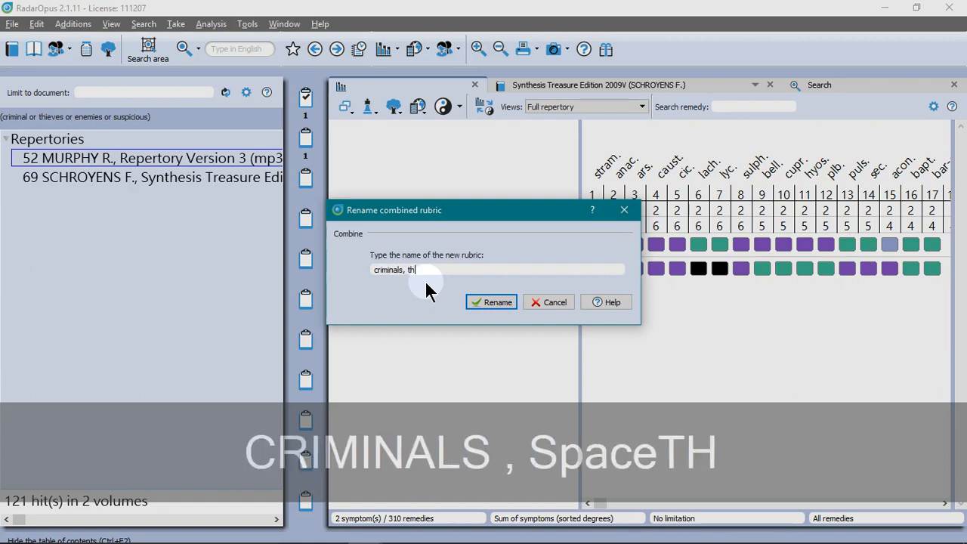
{"action": "type", "text": "ieves, susp"}
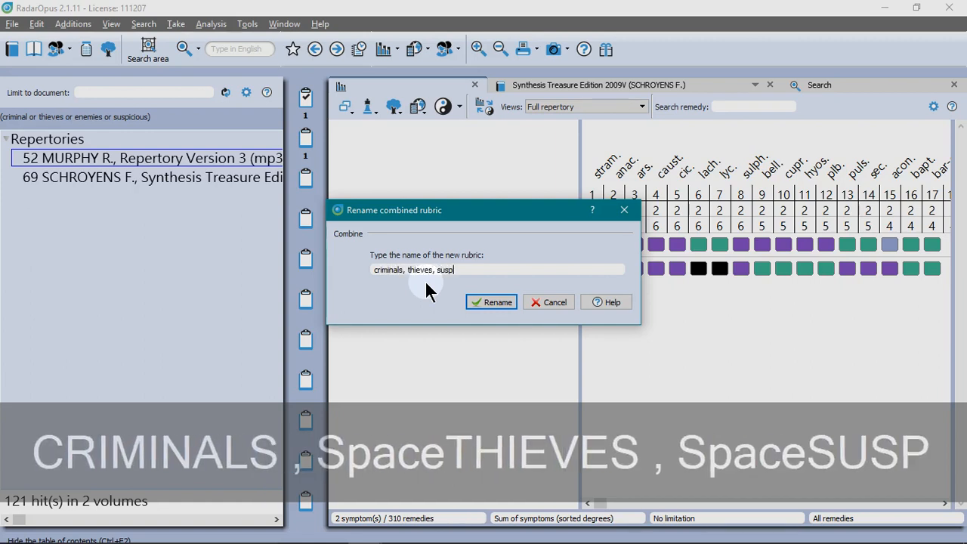
{"action": "type", "text": "icious, enemies"}
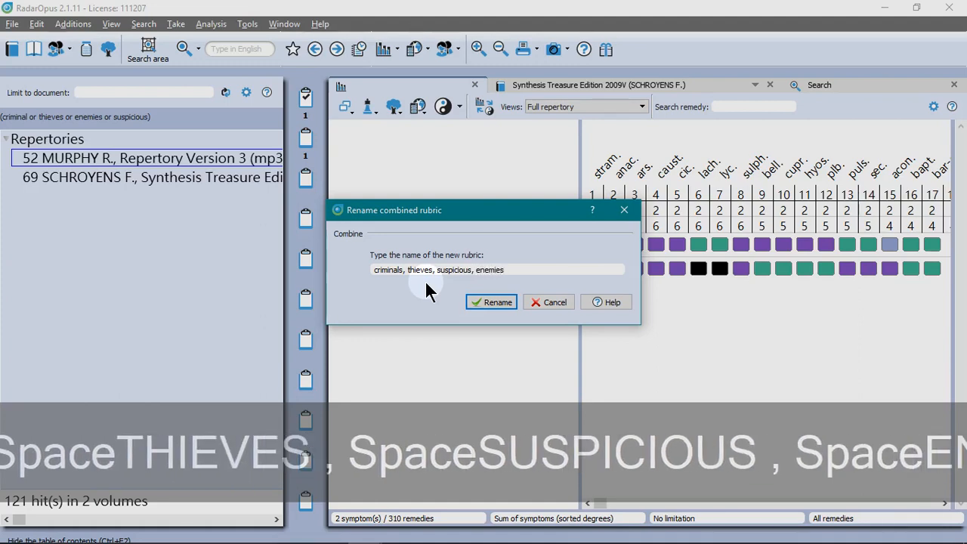
{"action": "left_click", "coordinate": [491, 301]}
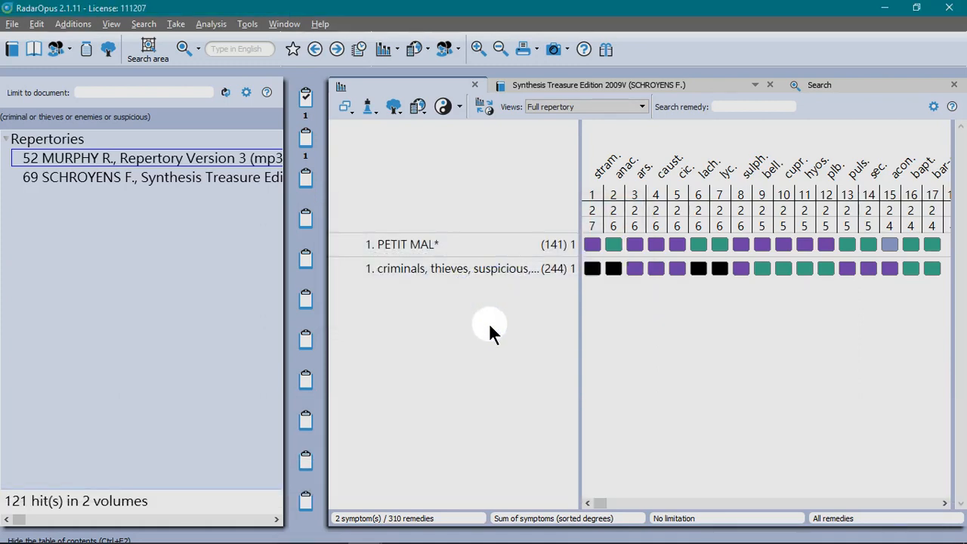
Switch back to the Search tab showing the criminal, thieves, enemies or suspicious results
{"action": "left_click", "coordinate": [468, 268]}
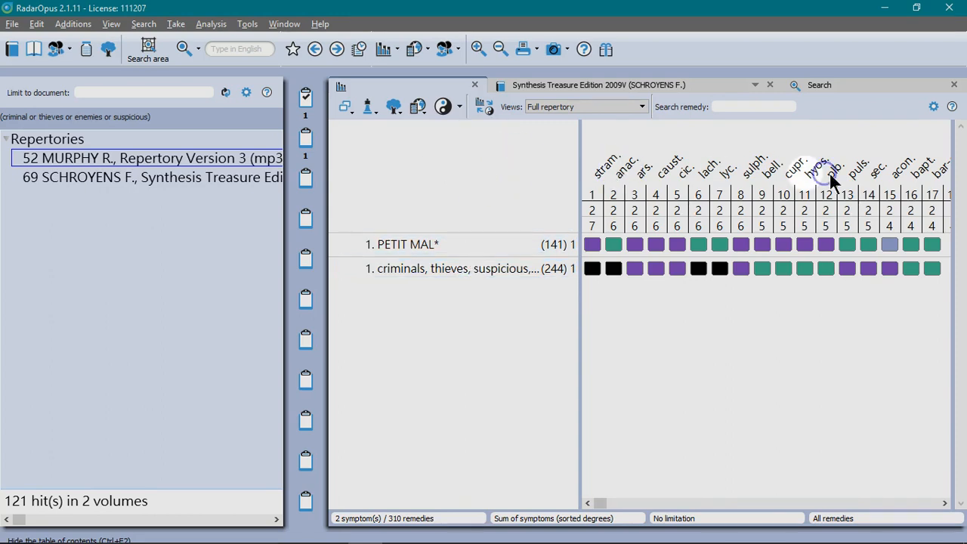
{"action": "mouse_move", "coordinate": [406, 164]}
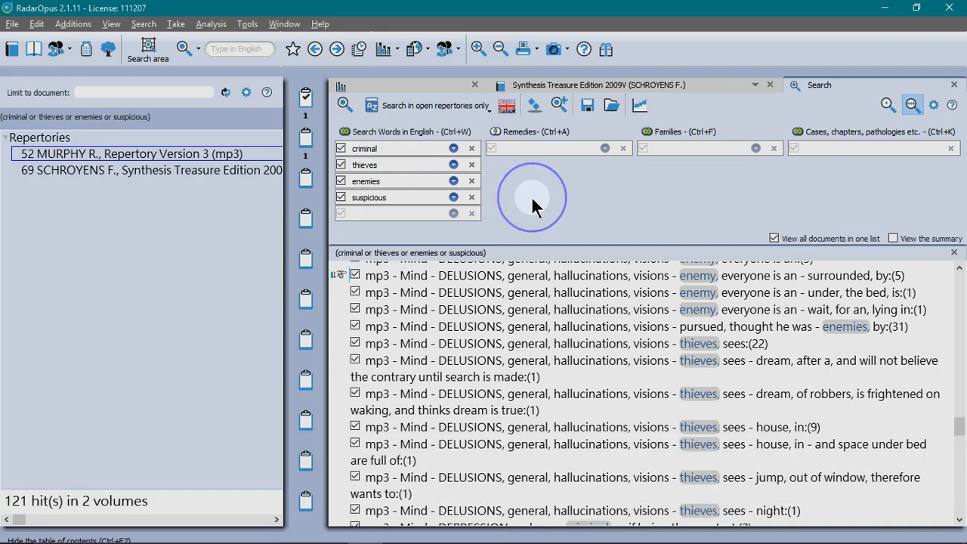
Clear the previous search and run a new word search for 'ambition'
{"action": "left_click", "coordinate": [534, 105]}
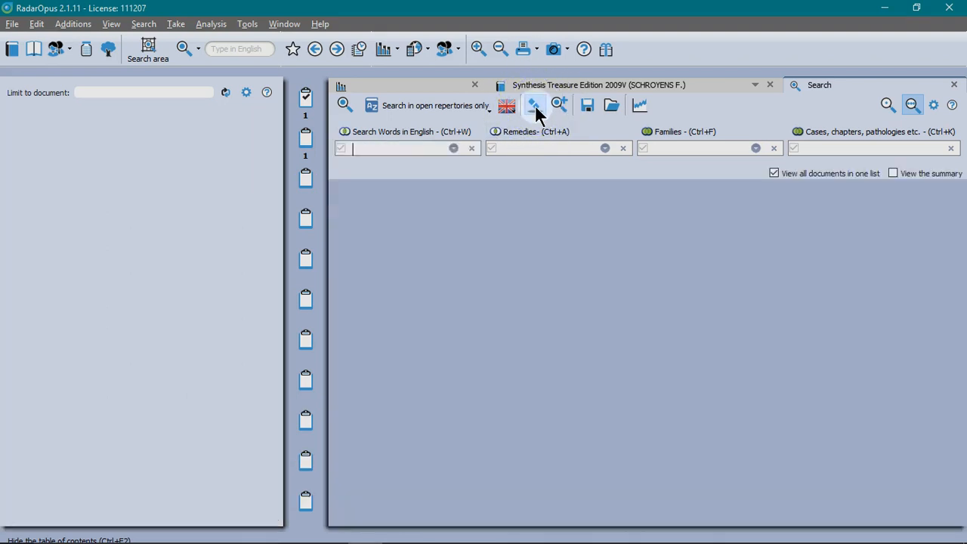
{"action": "type", "text": "am"}
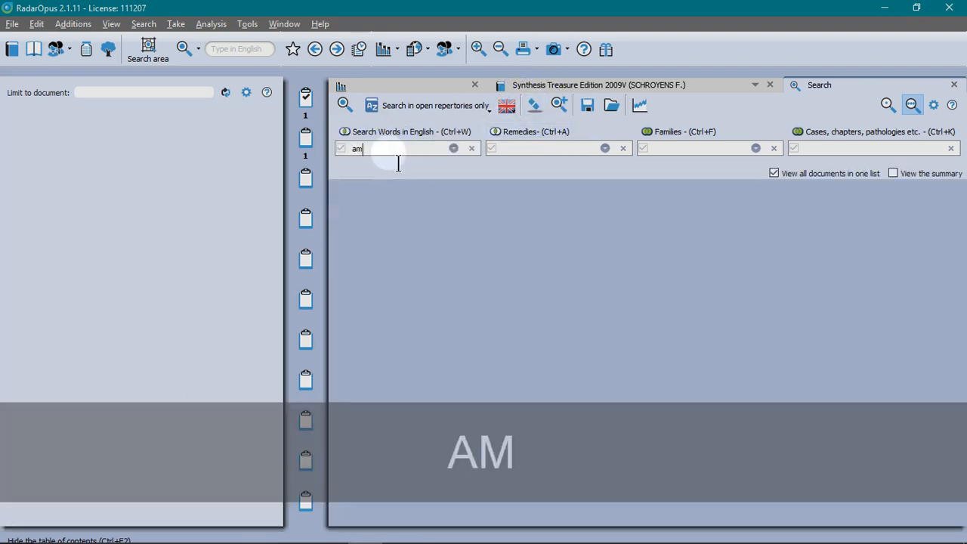
{"action": "key", "text": "Tab"}
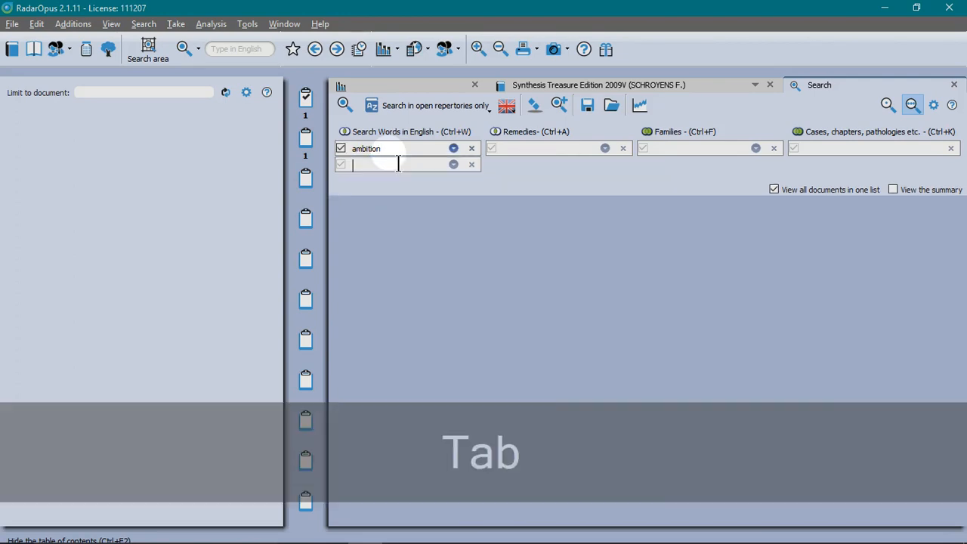
{"action": "key", "text": "Return"}
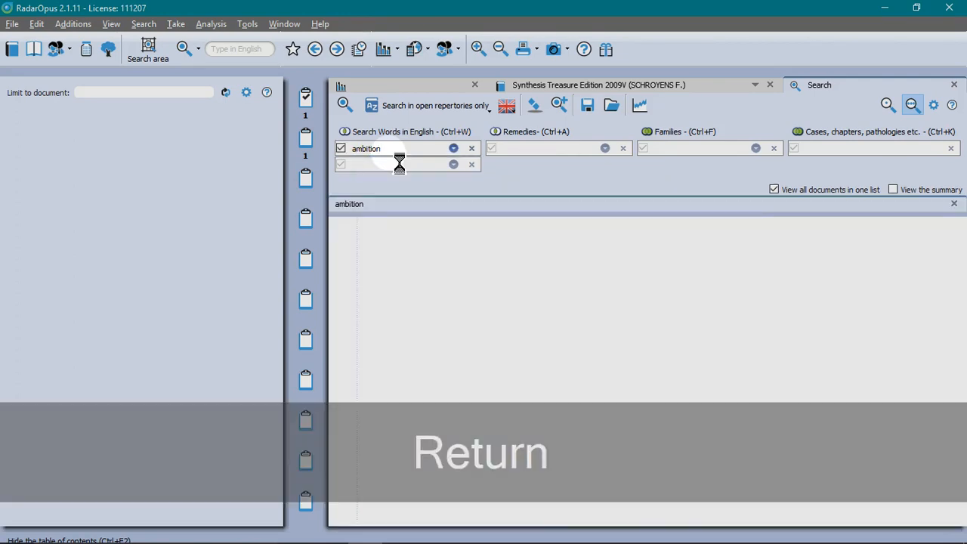
{"action": "key", "text": "Return"}
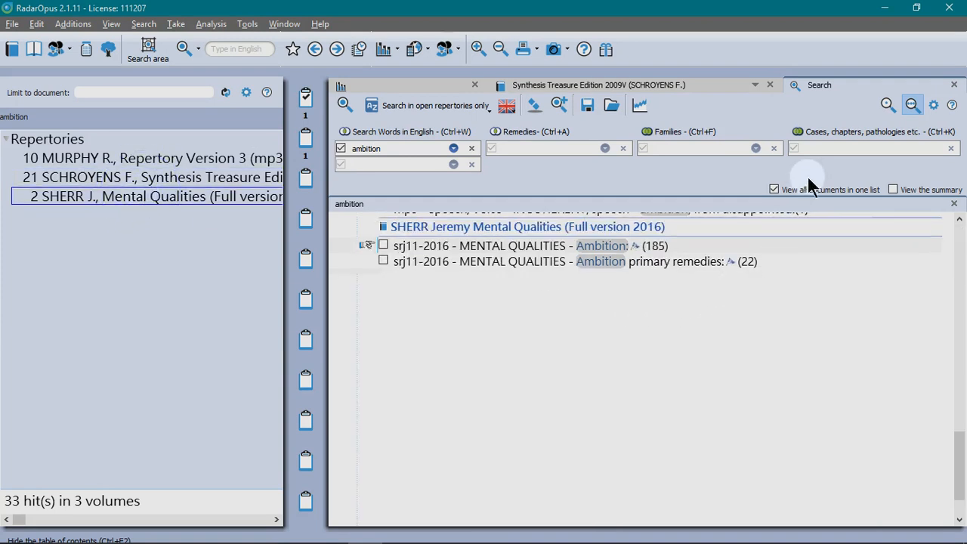
{"action": "mouse_move", "coordinate": [801, 272]}
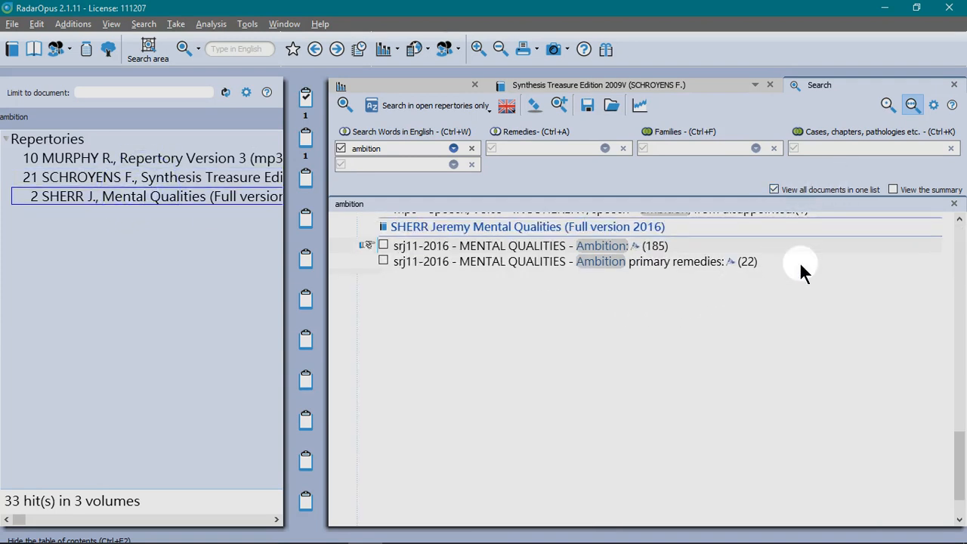
Add both Ambition rubrics combined as 'MENTAL QUALITIES – Ambition etc…', keeping the default name
{"action": "key", "text": "Ctrl+Return"}
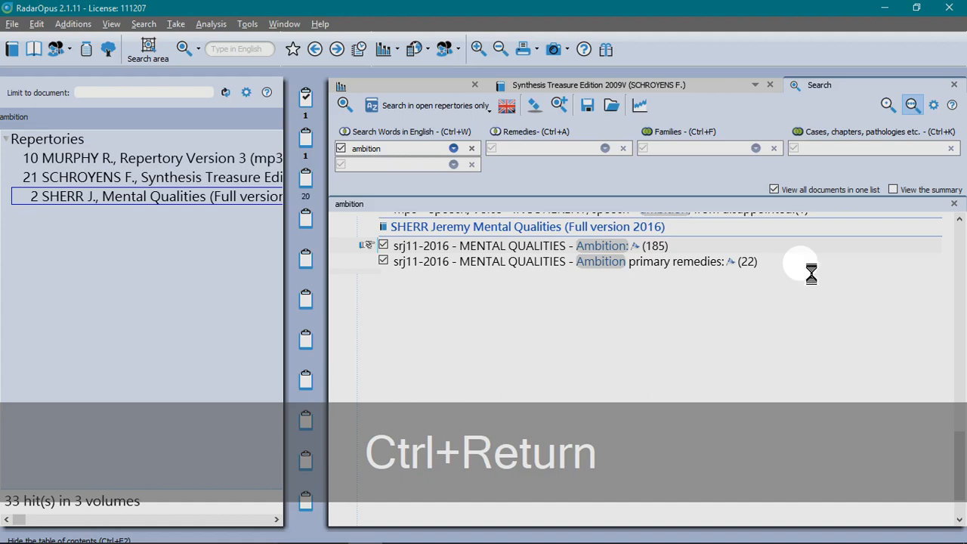
{"action": "key", "text": "ctrl+Return"}
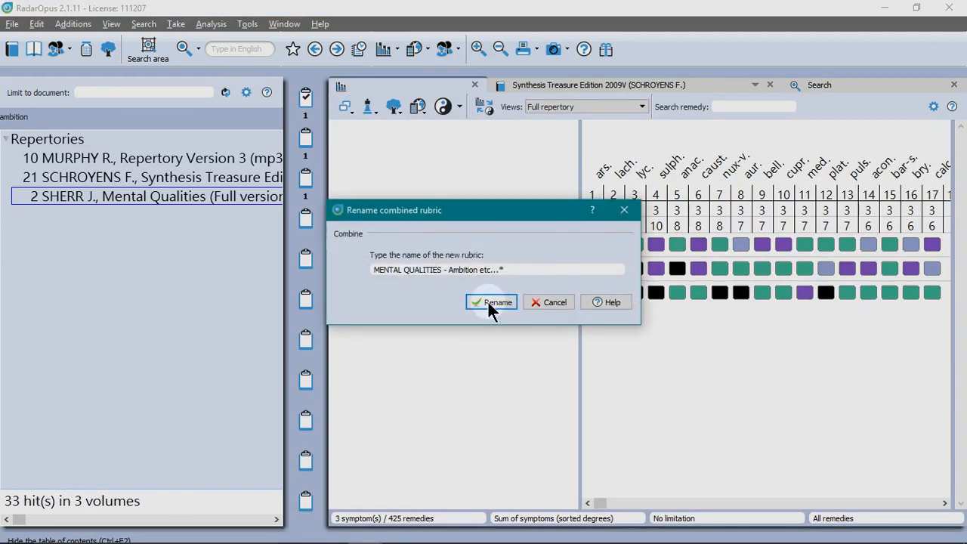
{"action": "left_click", "coordinate": [492, 301]}
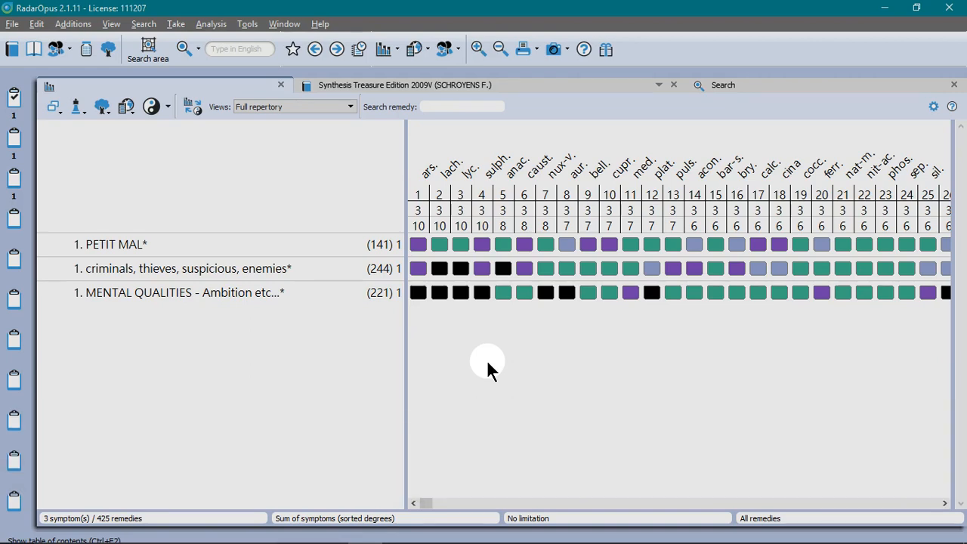
{"action": "mouse_move", "coordinate": [523, 374]}
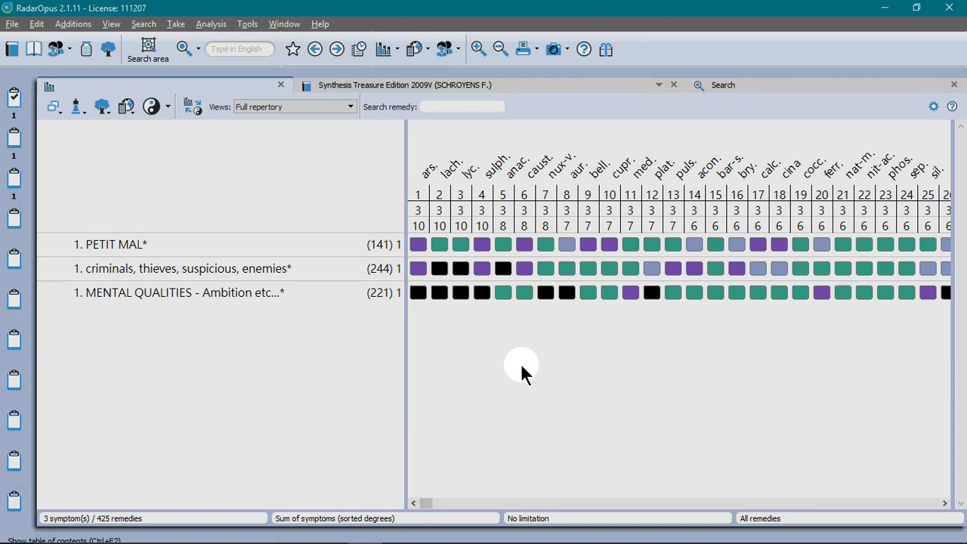